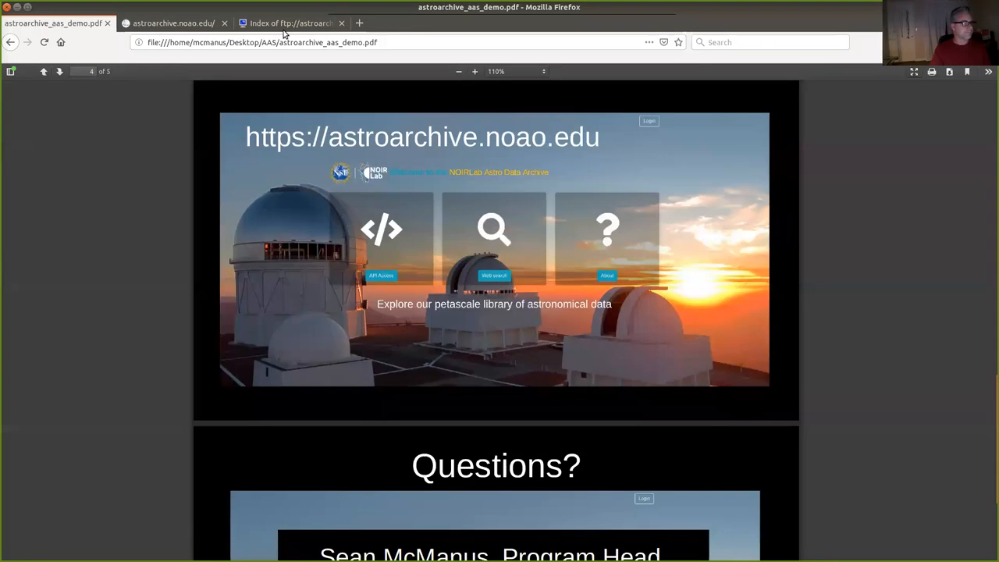
- Switch from the PDF slides to the astroarchive.noao.edu welcome page
click(172, 23)
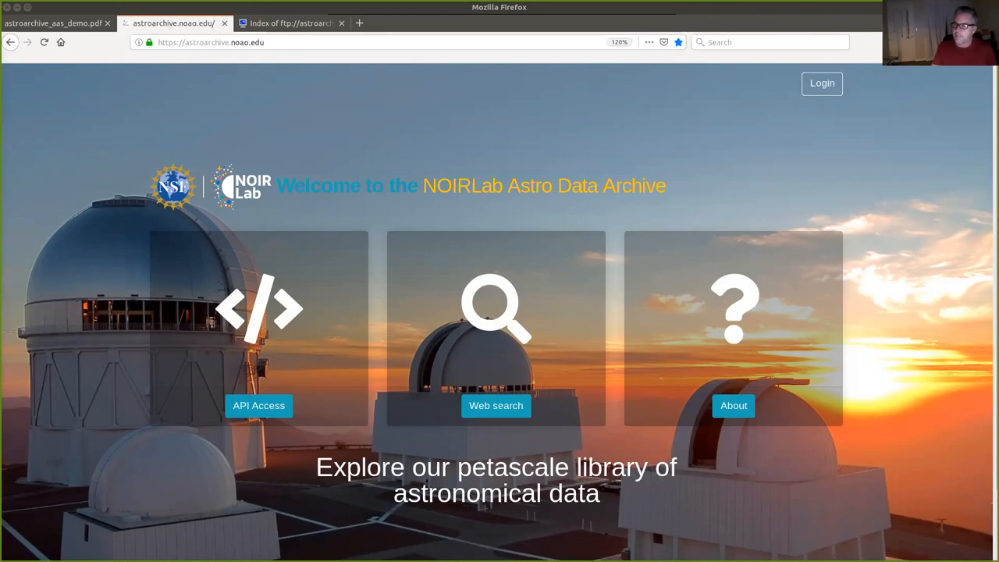
mouse_move(741, 263)
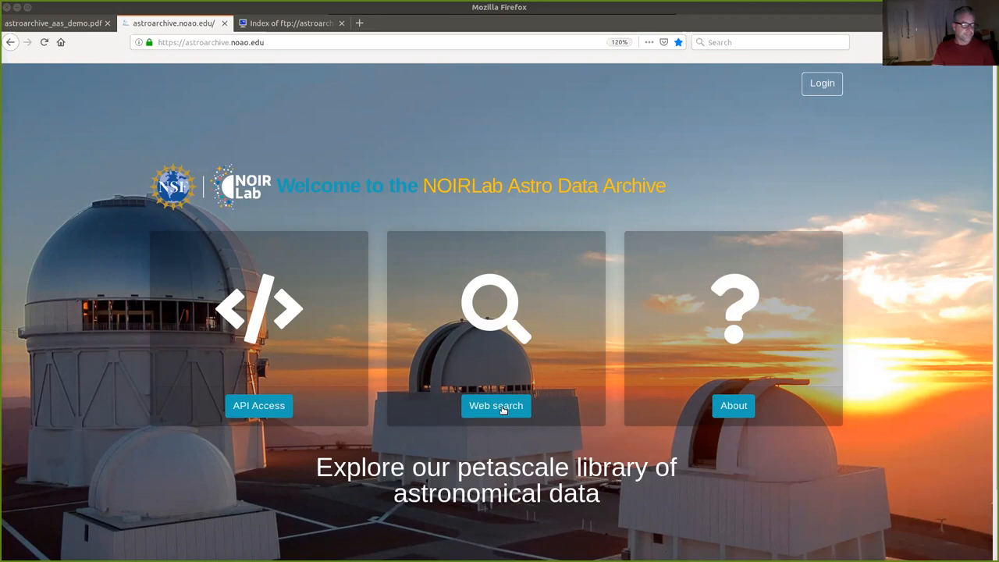
- Open Web search and review its Target, Observation and Image & Telescope/Instrument sections
click(496, 405)
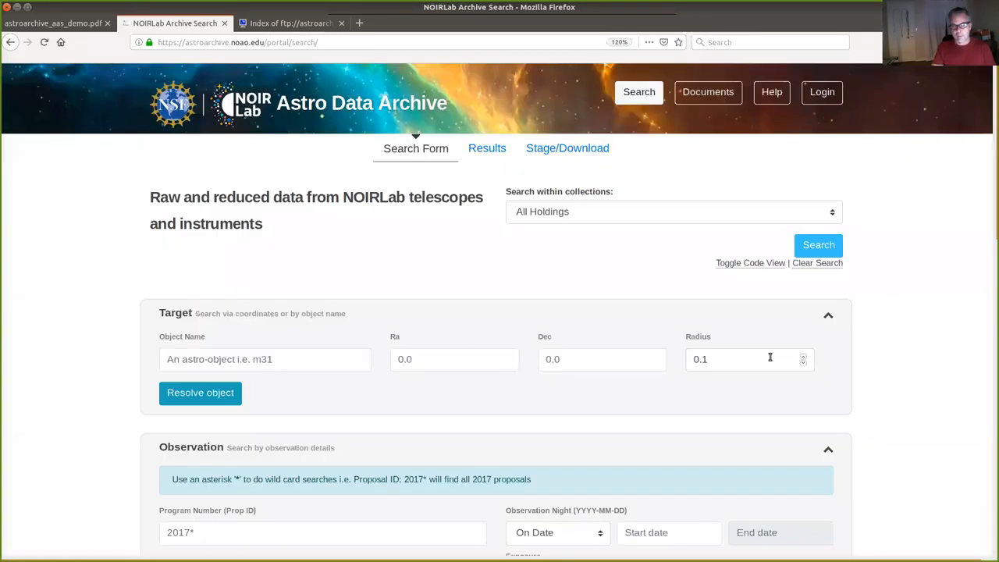
mouse_move(882, 325)
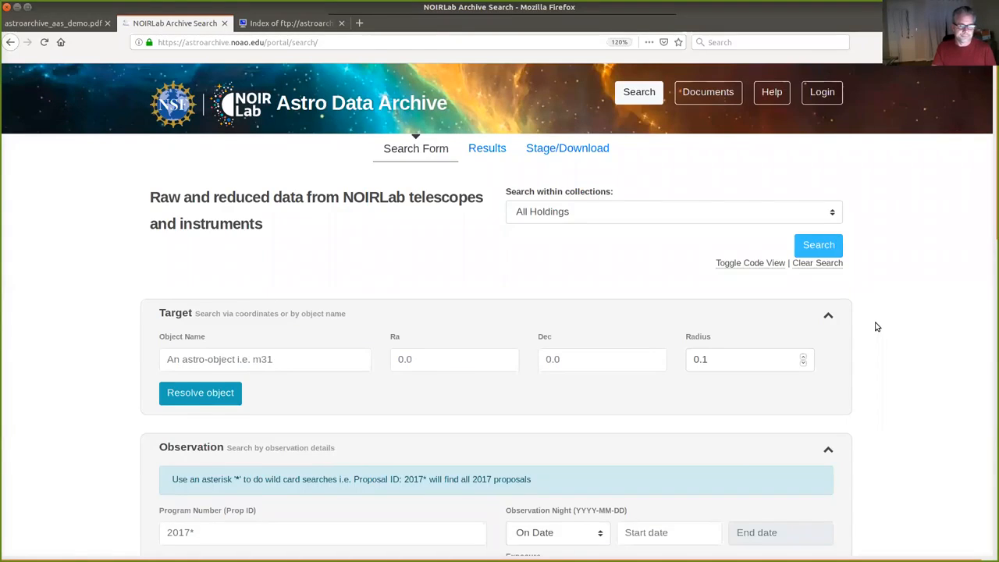
scroll(down, 3)
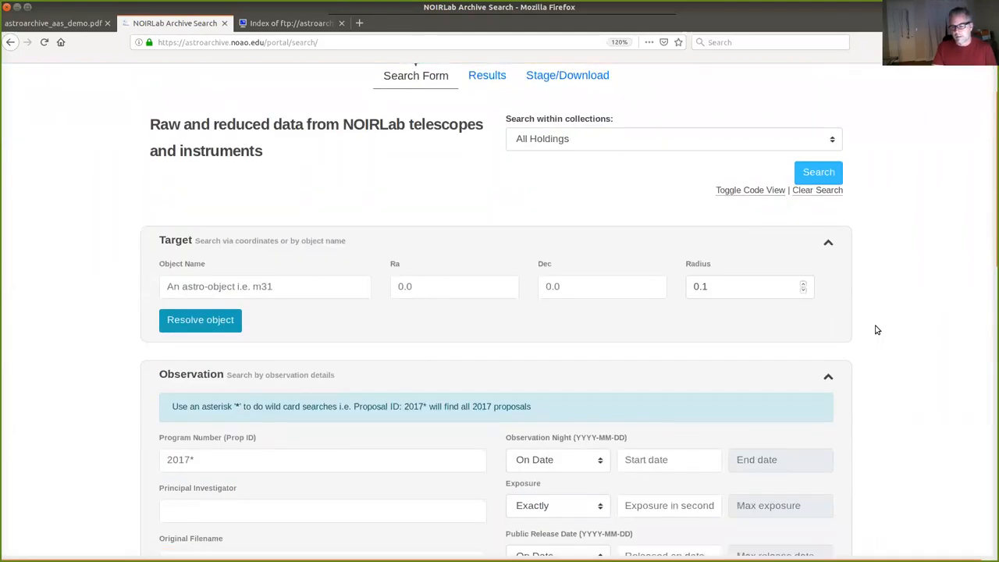
scroll(down, 3)
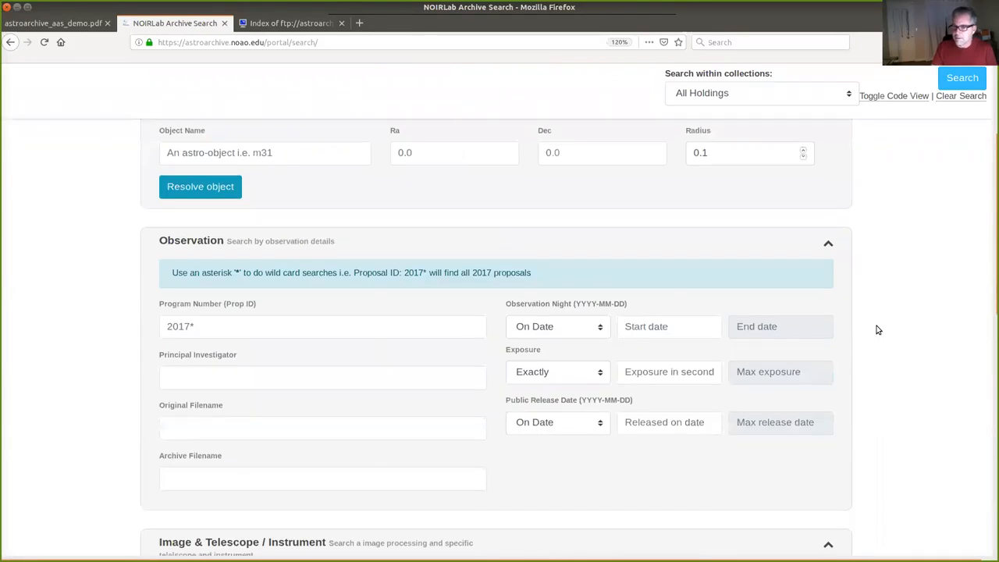
scroll(down, 3)
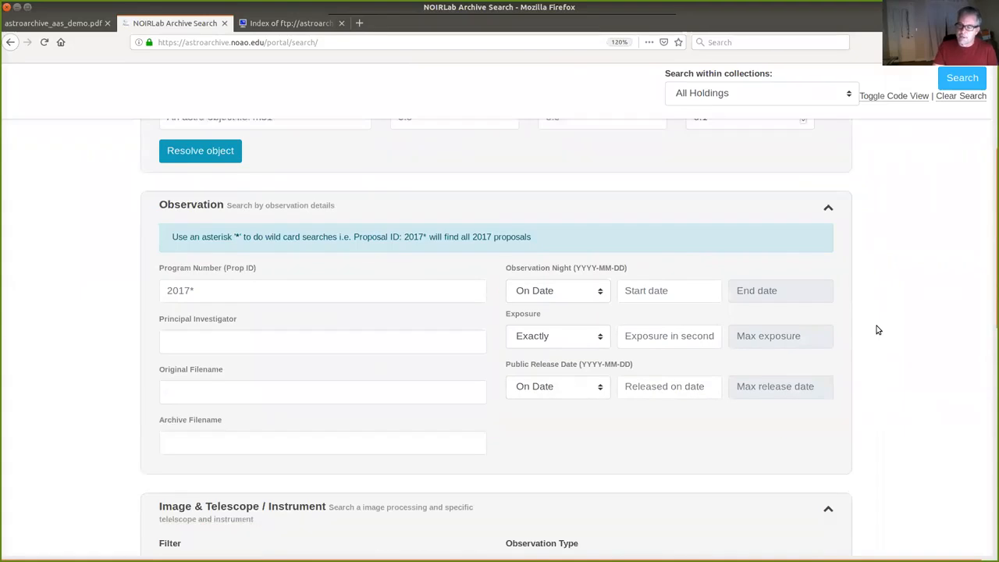
scroll(down, 3)
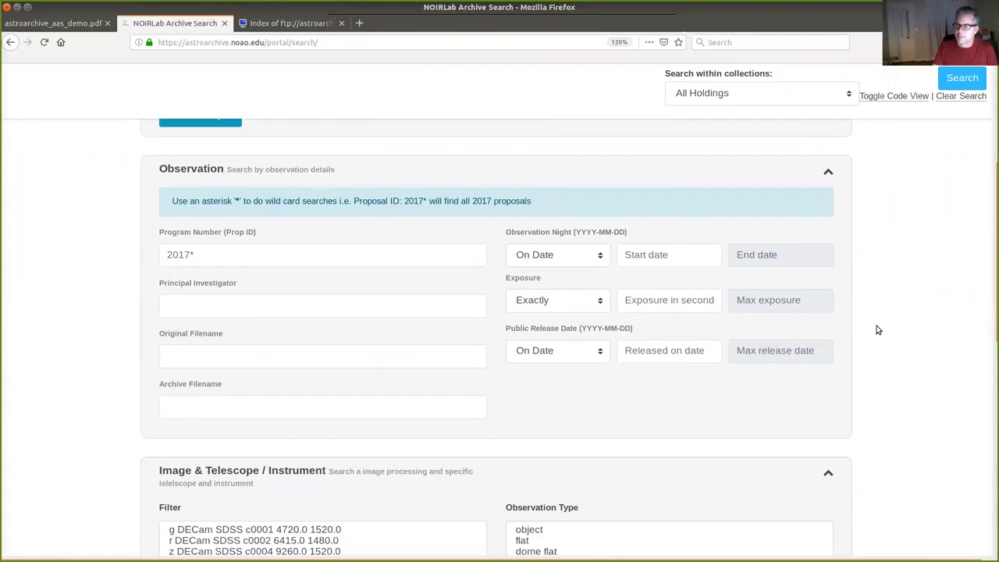
scroll(down, 3)
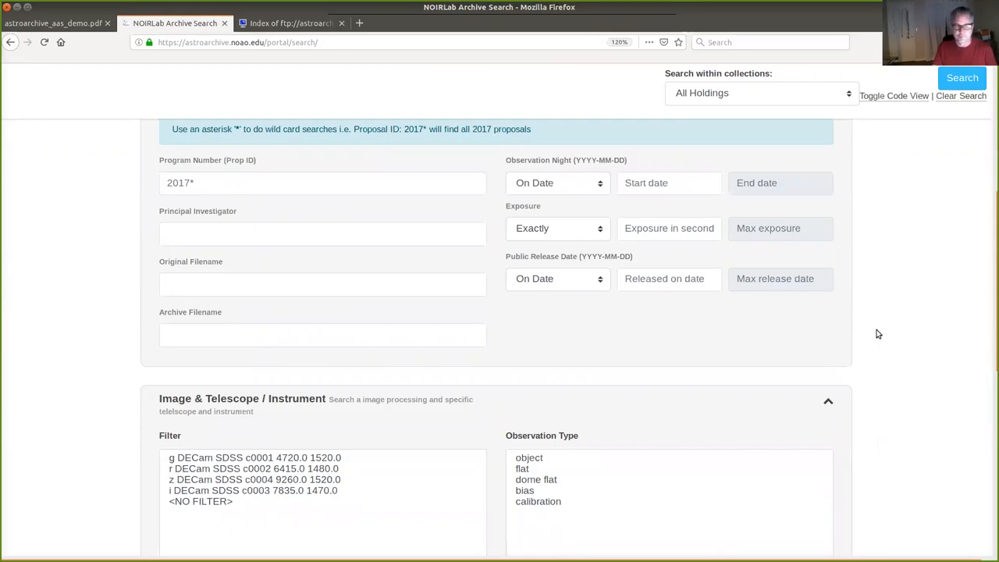
scroll(down, 3)
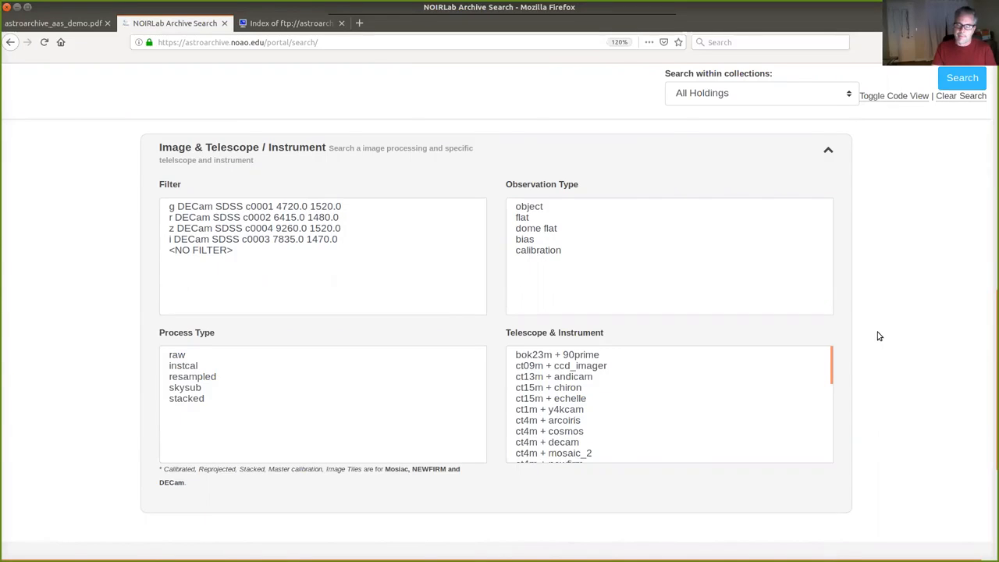
scroll(up, 3)
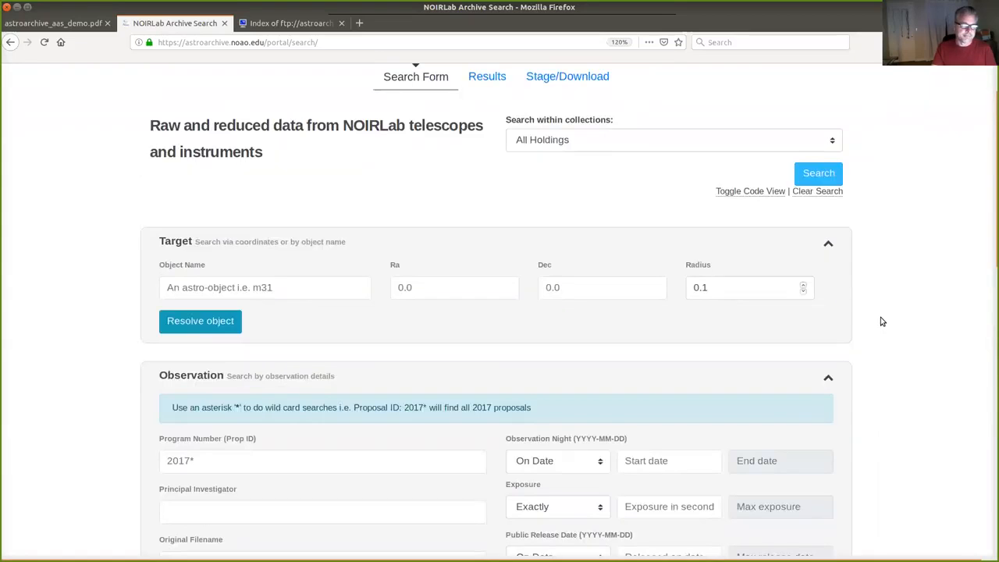
mouse_move(818, 173)
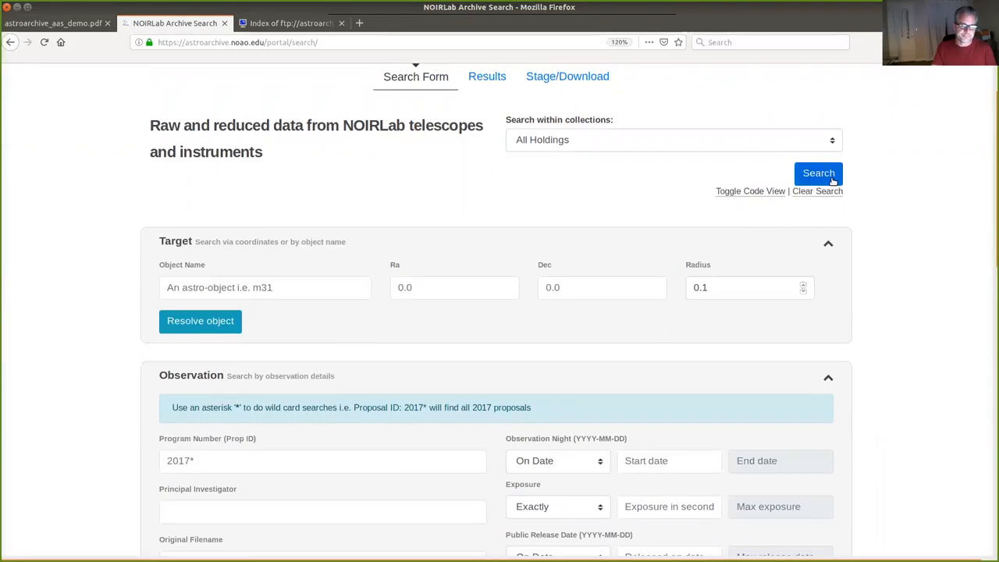
- Submit the search with default criteria, returning 12,043,643 records
click(818, 173)
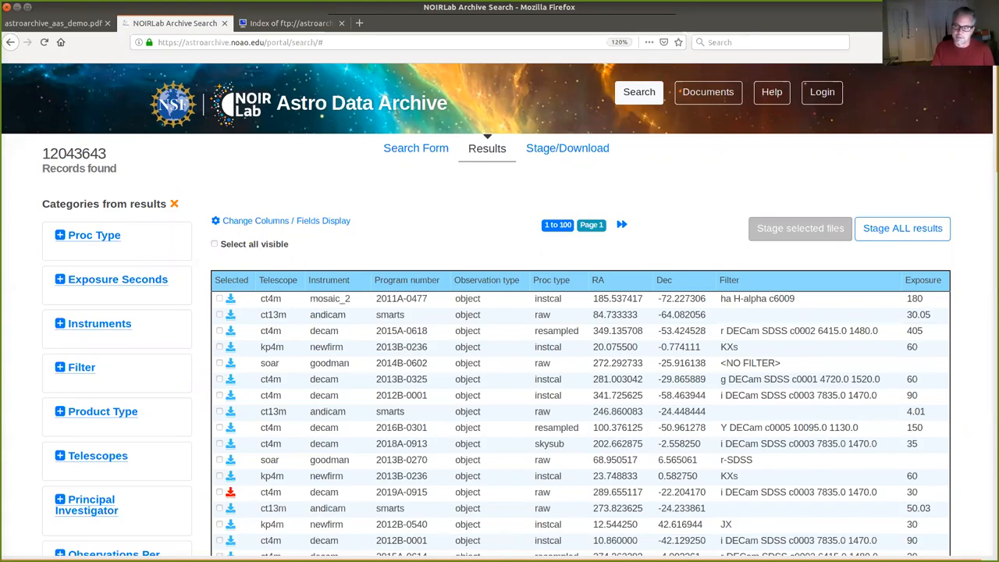
mouse_move(886, 334)
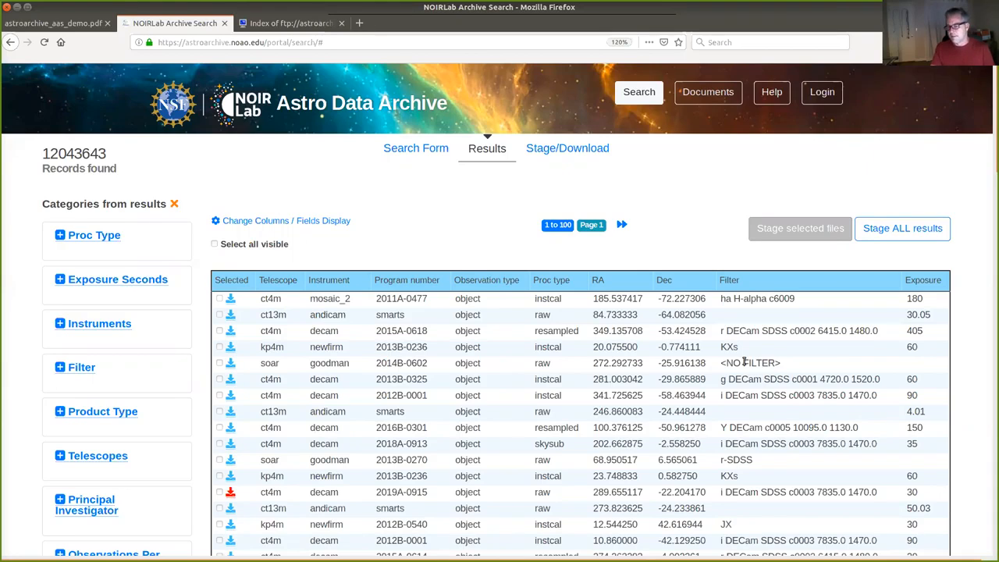
mouse_move(291, 279)
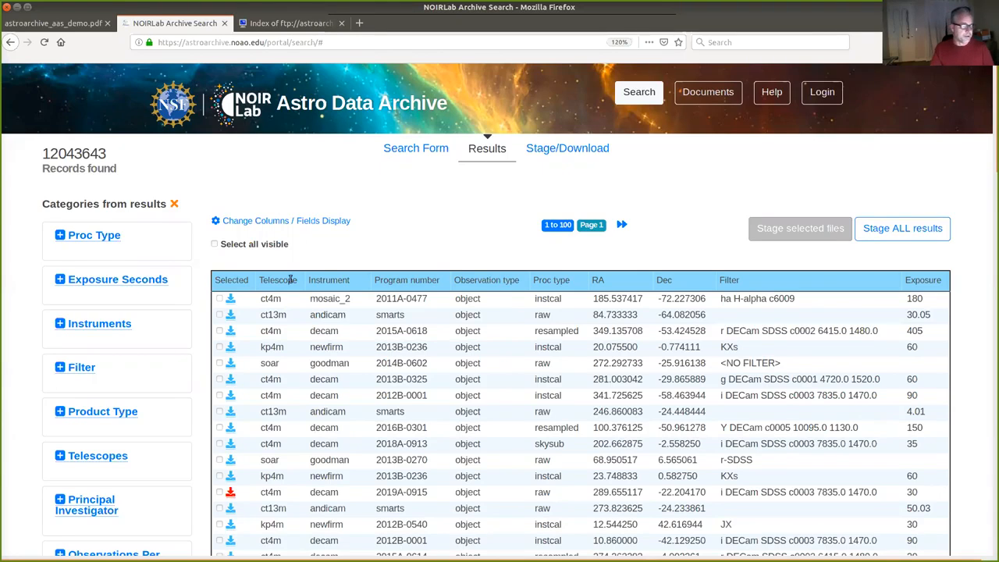
mouse_move(270, 286)
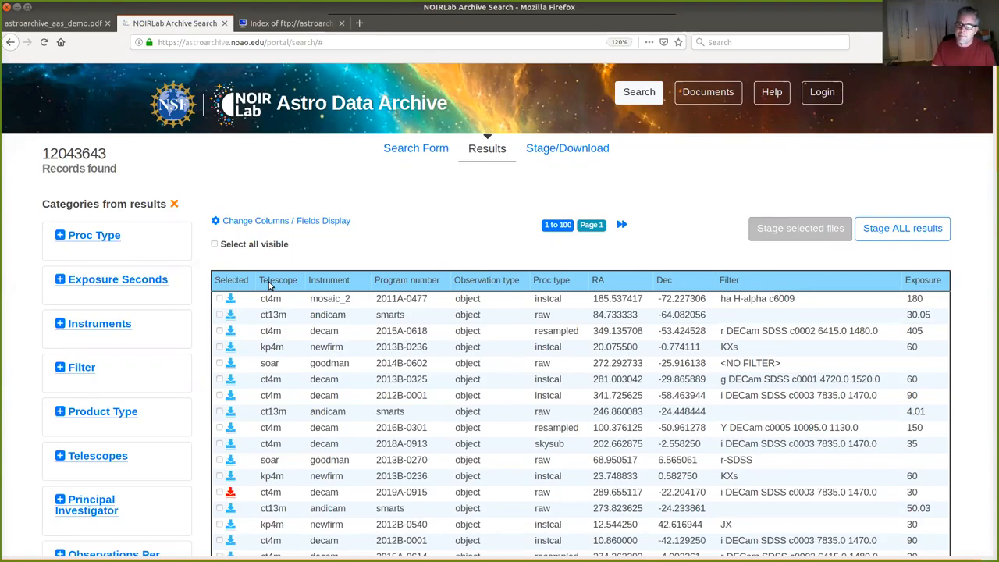
mouse_move(132, 248)
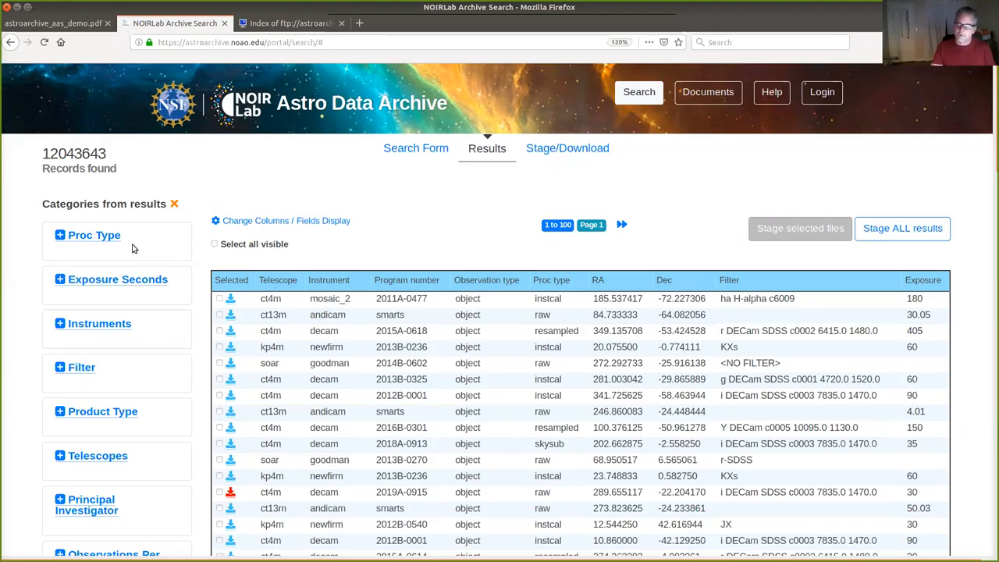
mouse_move(141, 398)
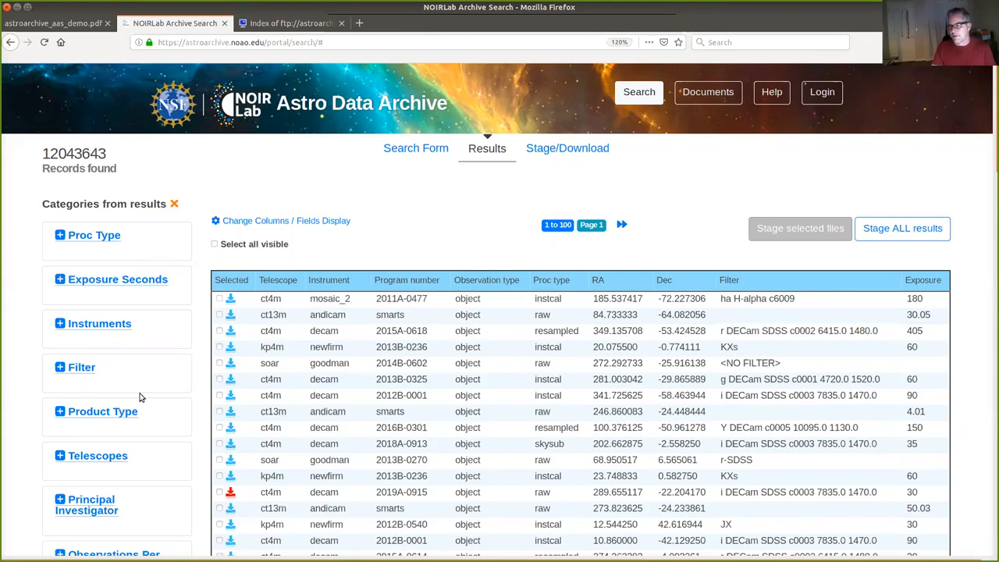
mouse_move(266, 382)
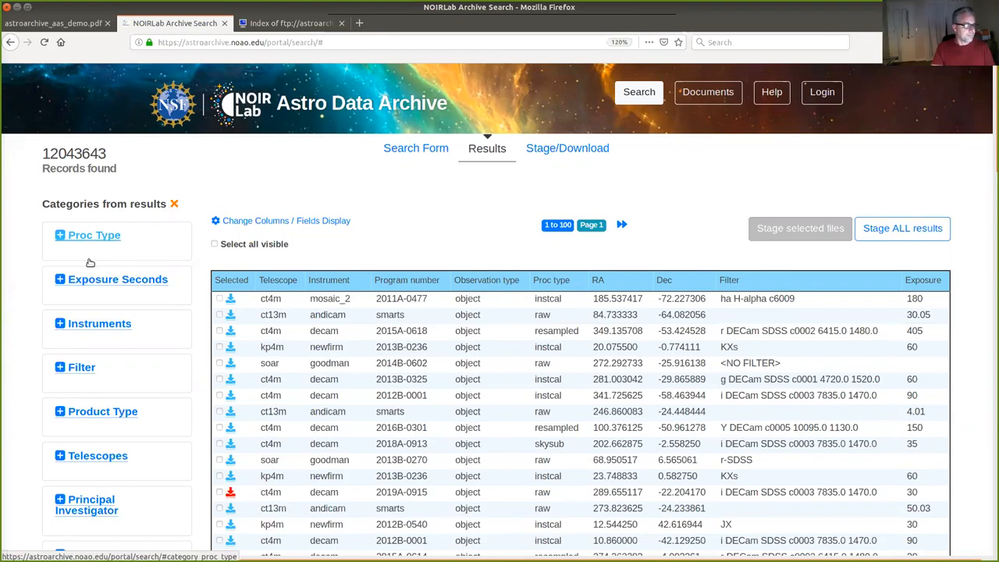
- Filter results by Principal Investigator Schlegel and Observations Per Year 2015
click(88, 235)
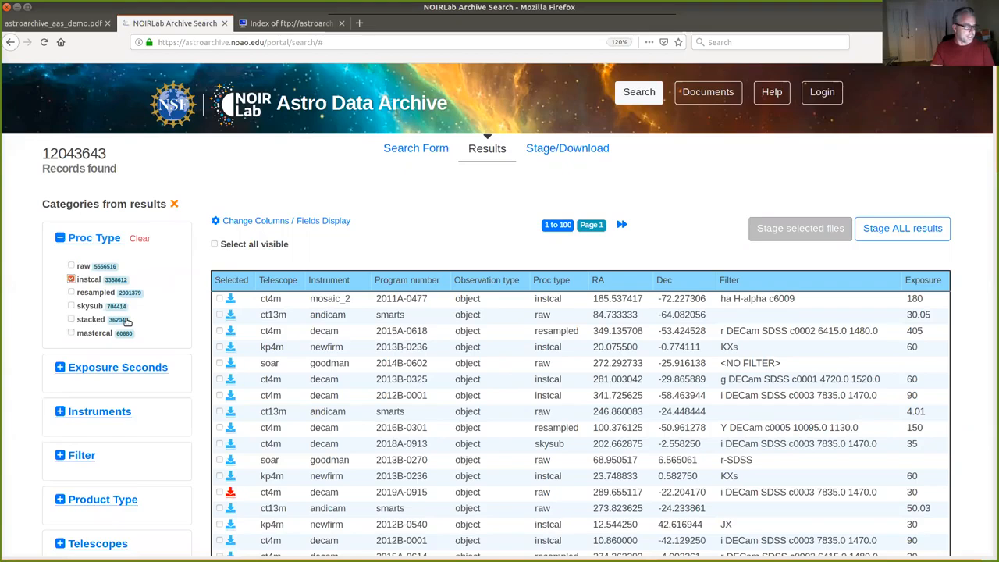
scroll(down, 3)
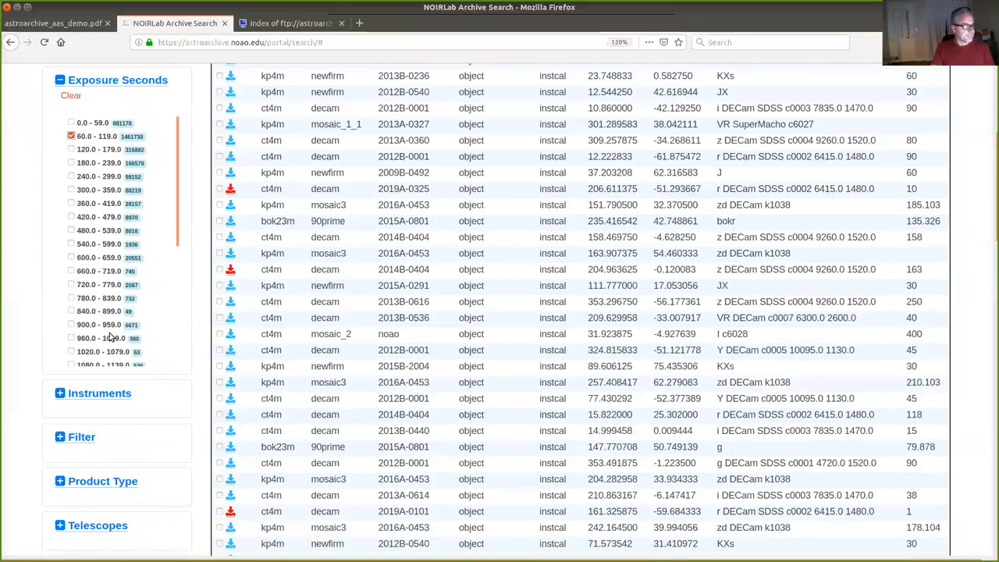
click(82, 436)
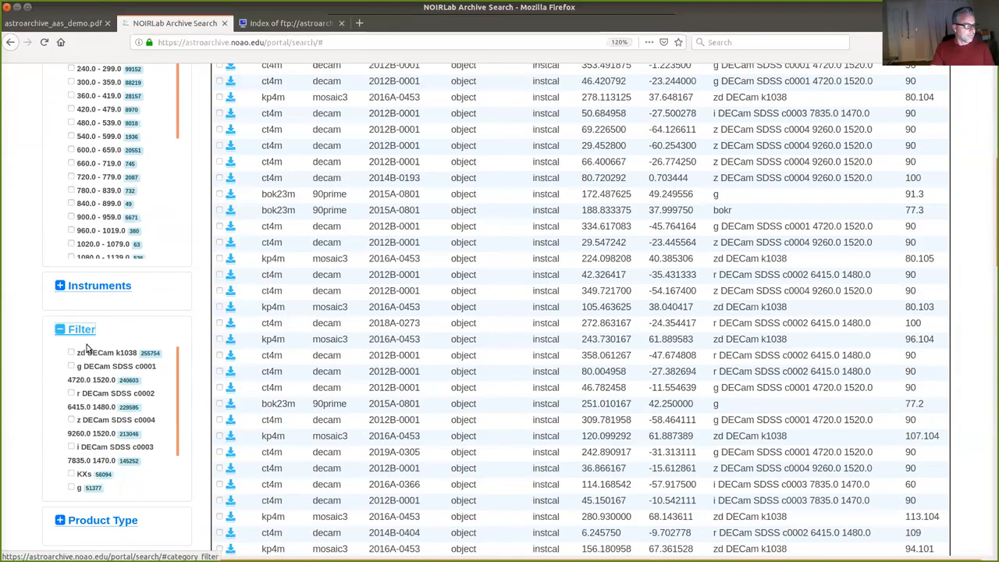
click(72, 372)
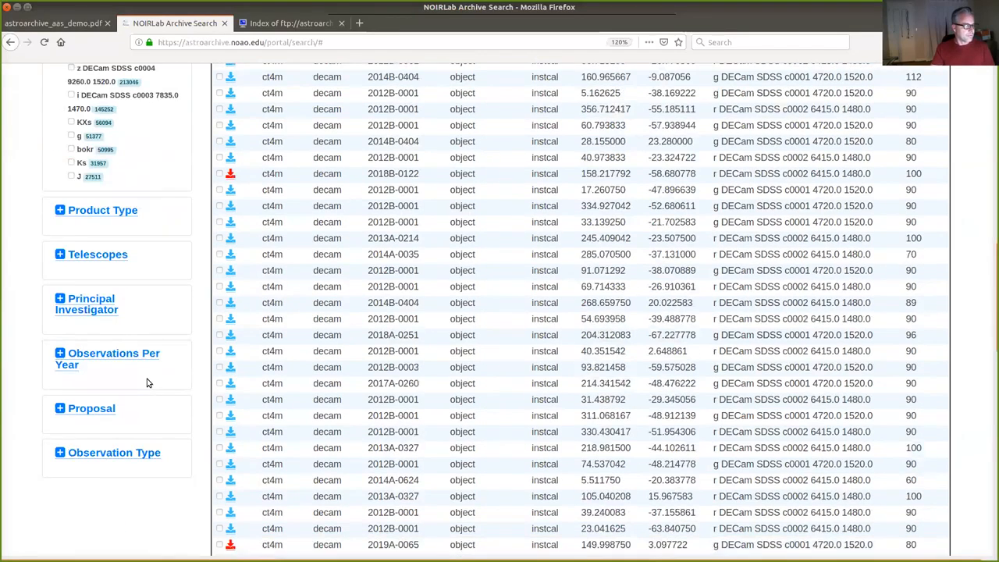
click(85, 303)
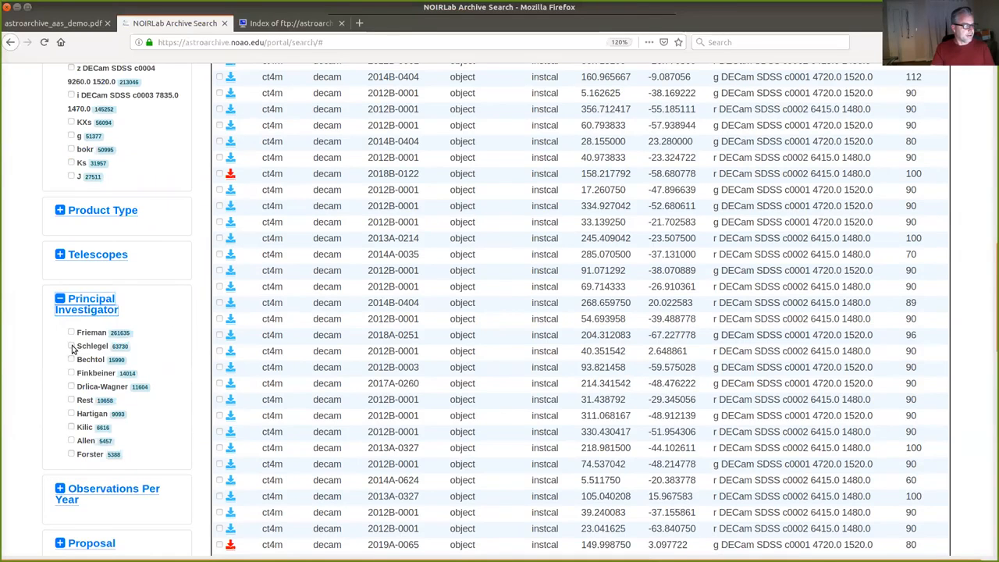
click(71, 355)
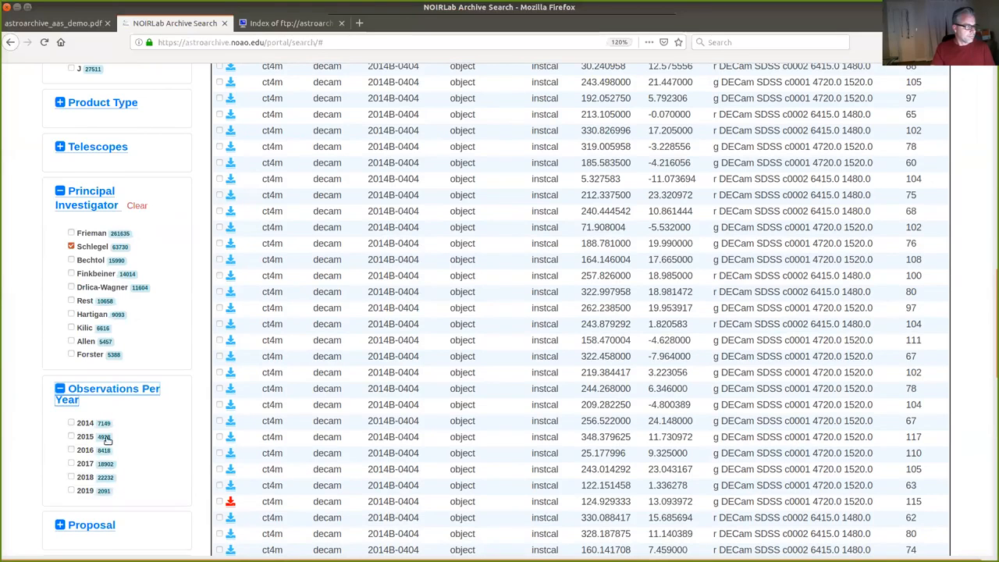
click(71, 444)
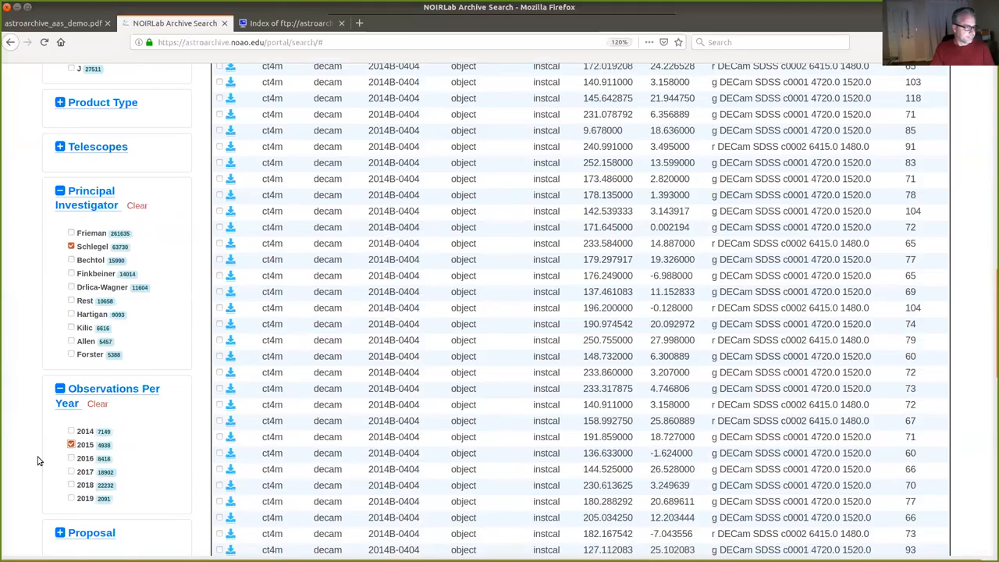
scroll(down, 3)
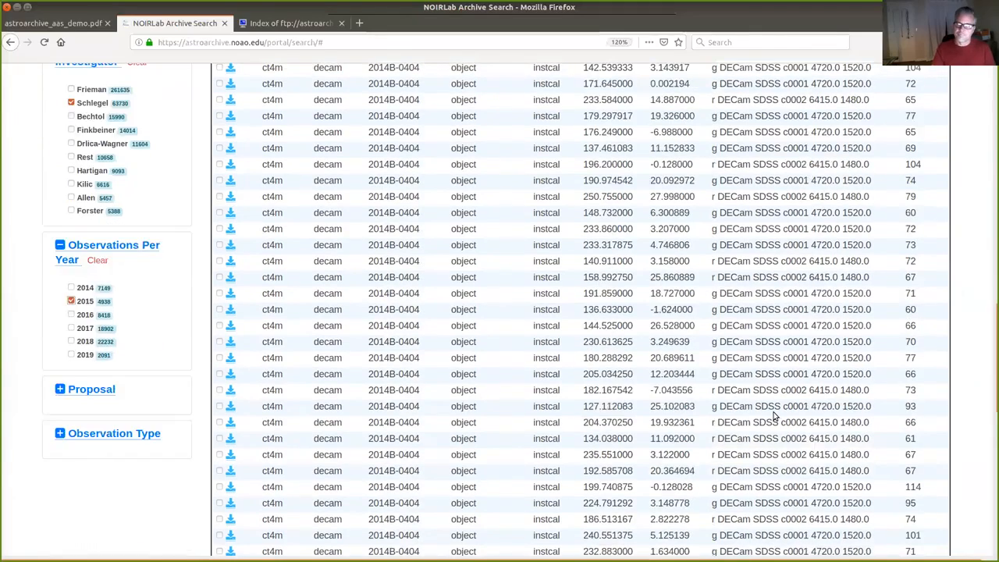
scroll(up, 3)
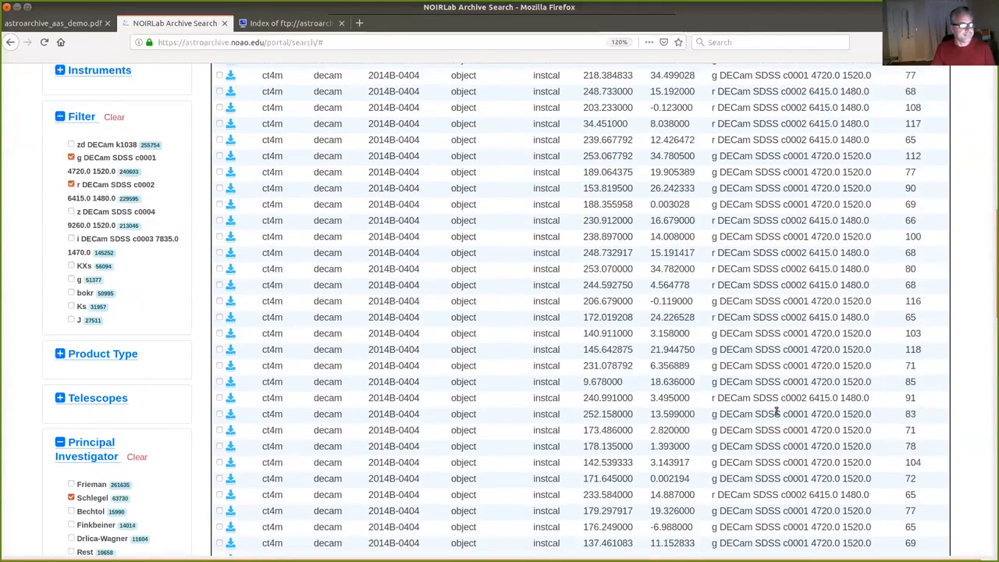
scroll(up, 3)
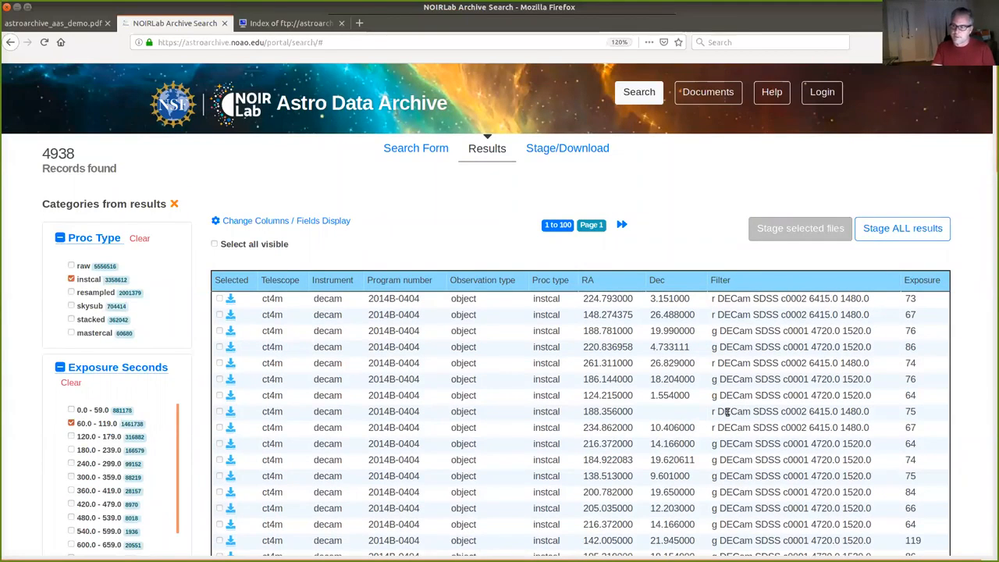
mouse_move(319, 330)
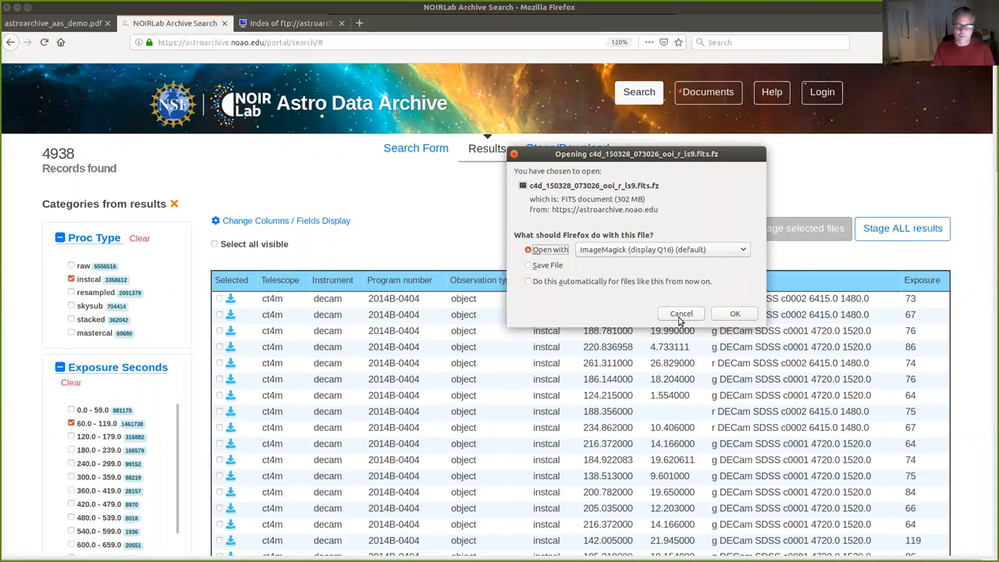
- Dismiss the file download prompt and select all visible result rows
click(680, 313)
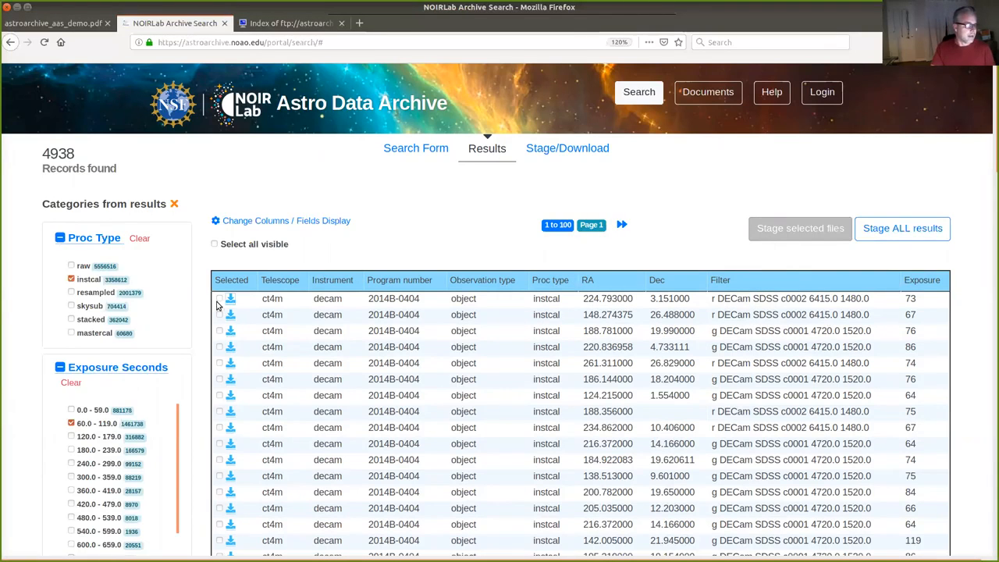
click(214, 243)
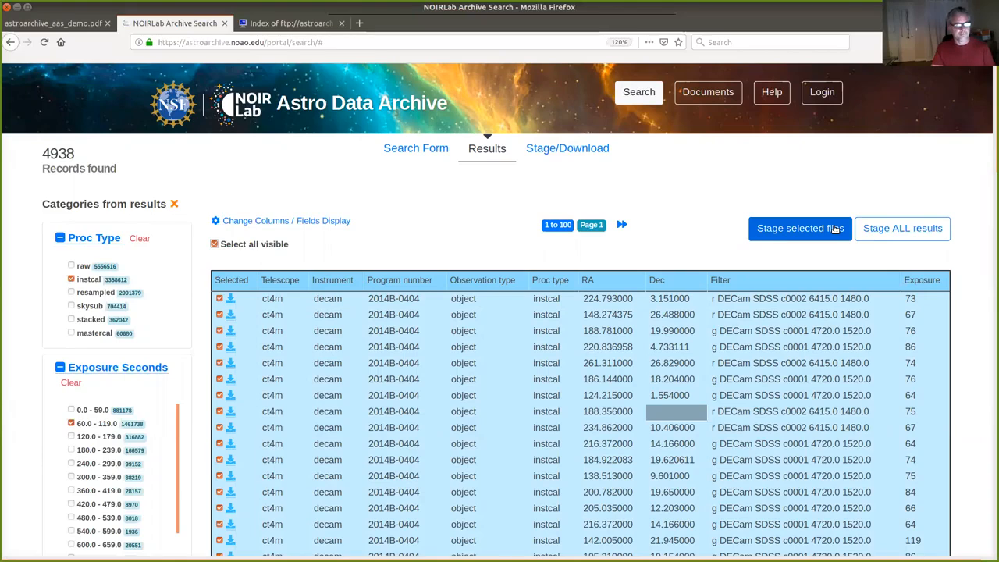
- Stage the selected files and acknowledge the 'Staging is done' popup
click(799, 228)
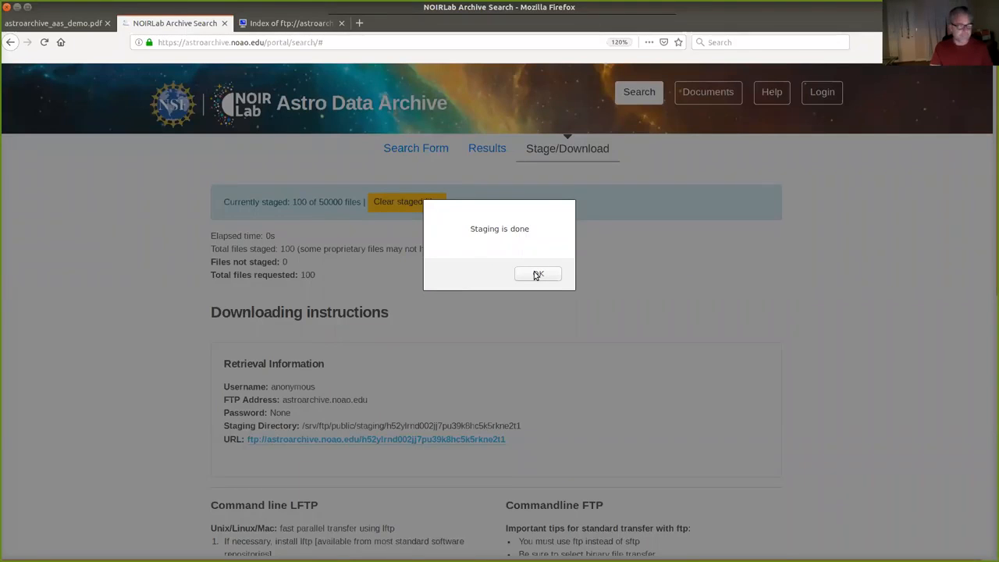
click(538, 274)
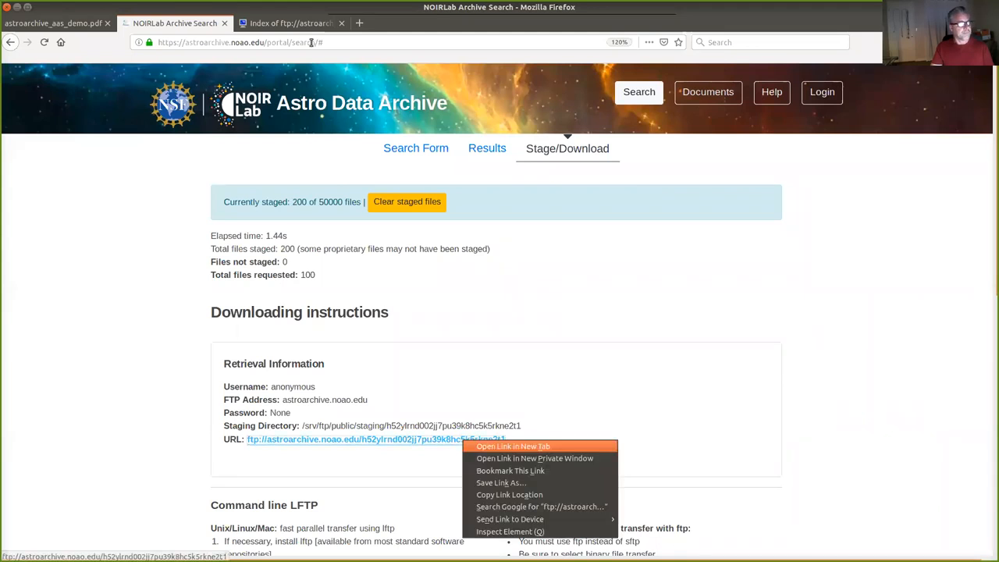
- Open the staging FTP link in a new tab and browse the .fits.fz files
click(512, 445)
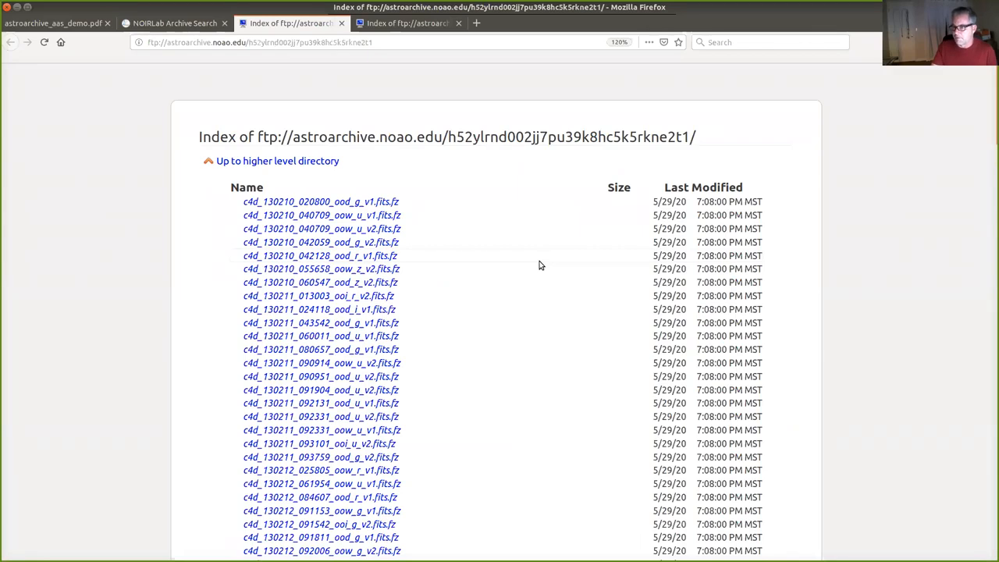
mouse_move(639, 321)
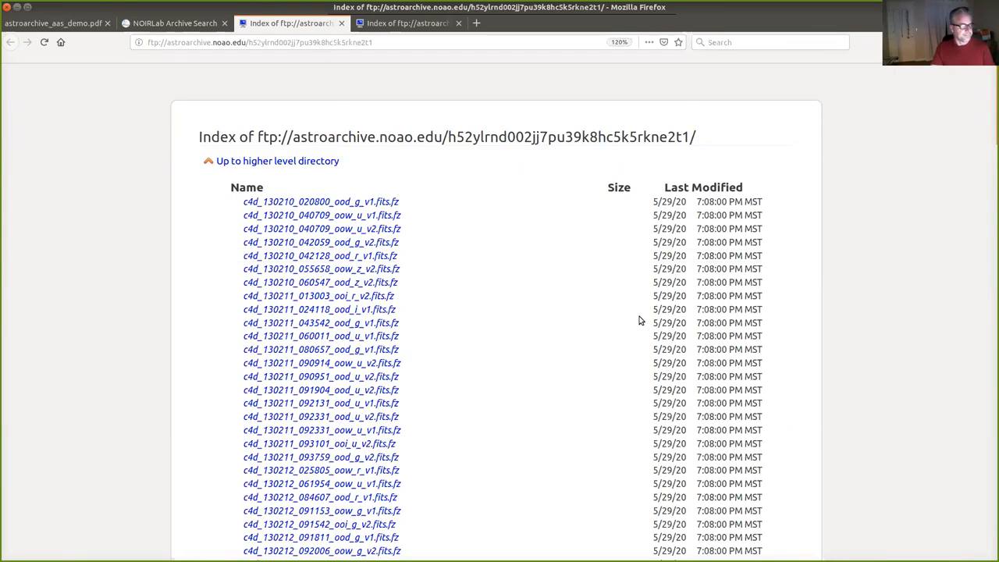
scroll(down, 3)
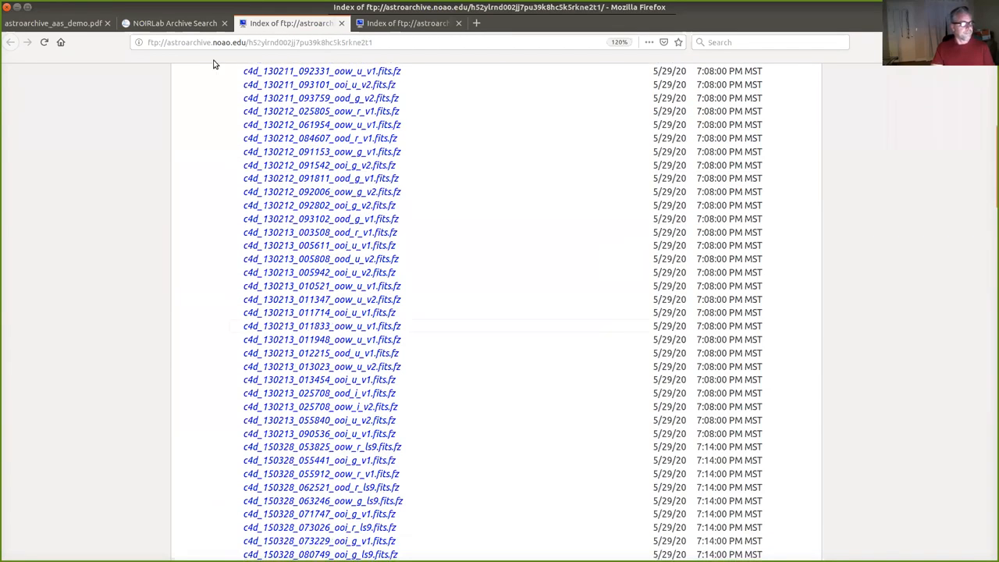
- Return to the NOIRLab Archive Search tab and show the Results tab
click(175, 23)
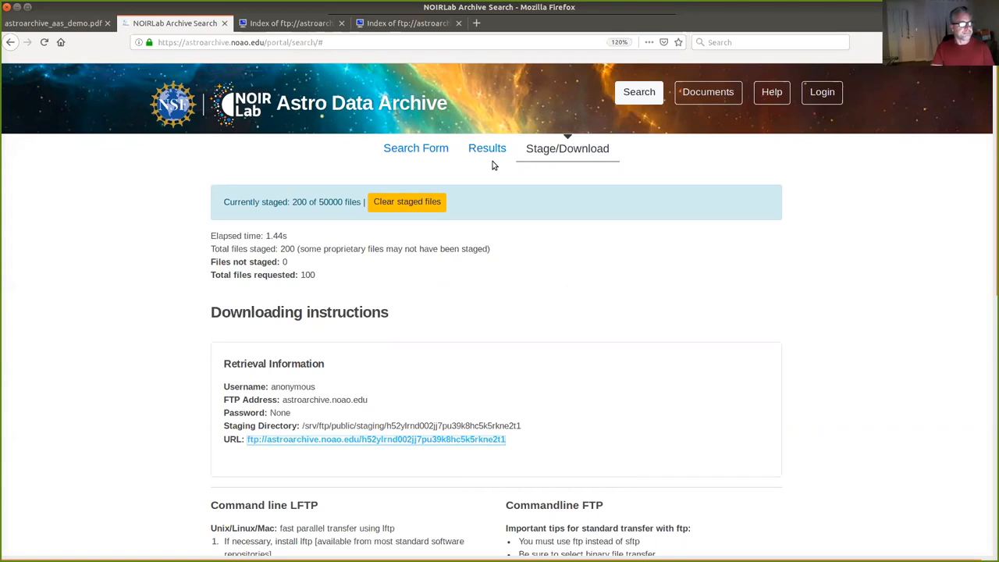
click(487, 148)
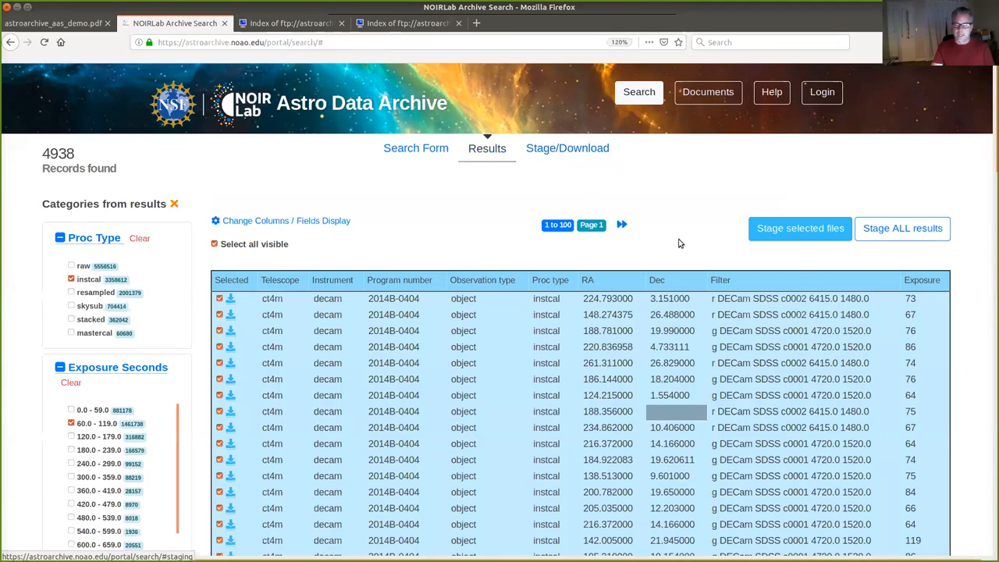
mouse_move(522, 224)
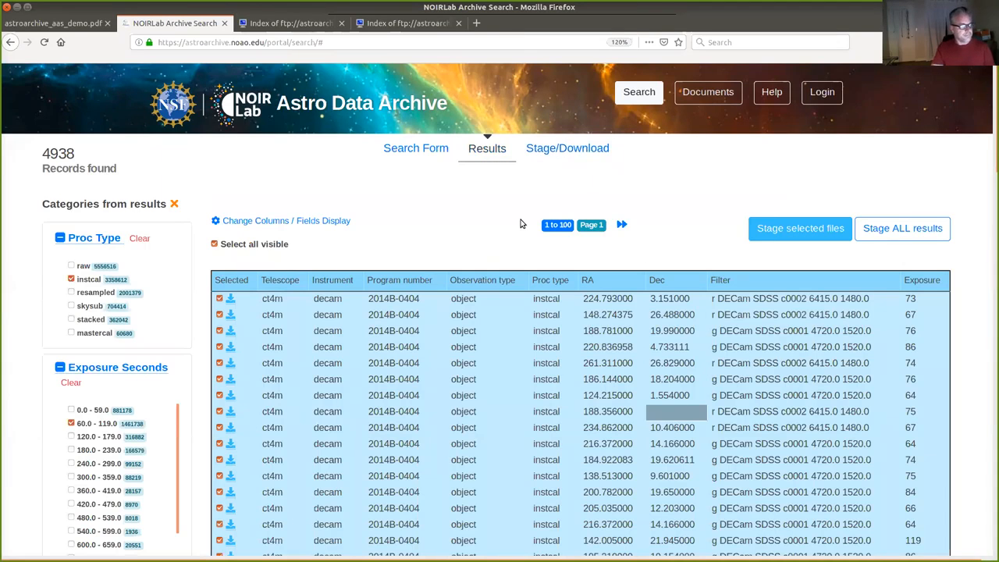
- Open the column display options and enable the Principal investigator column
click(286, 220)
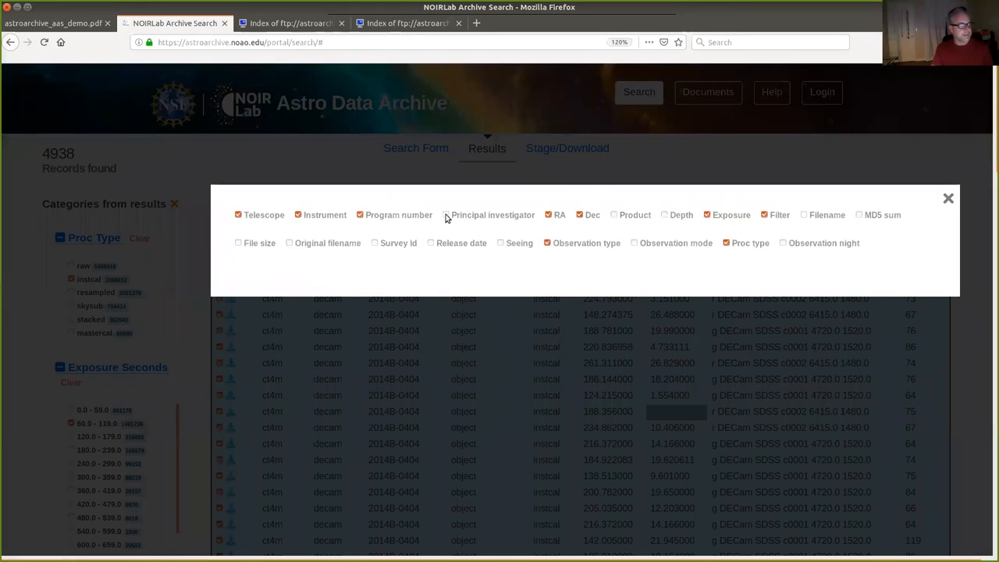
click(445, 214)
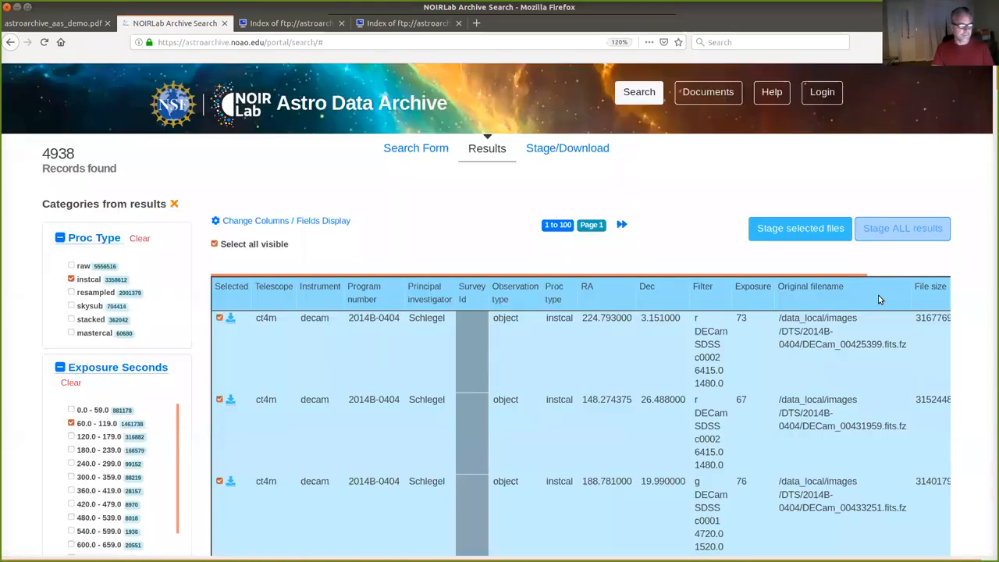
scroll(down, 3)
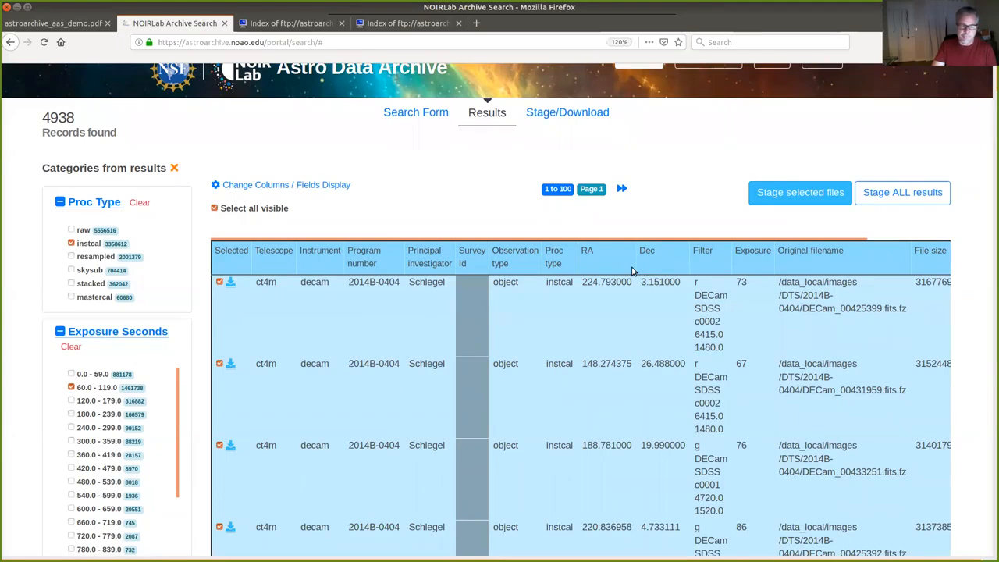
mouse_move(238, 273)
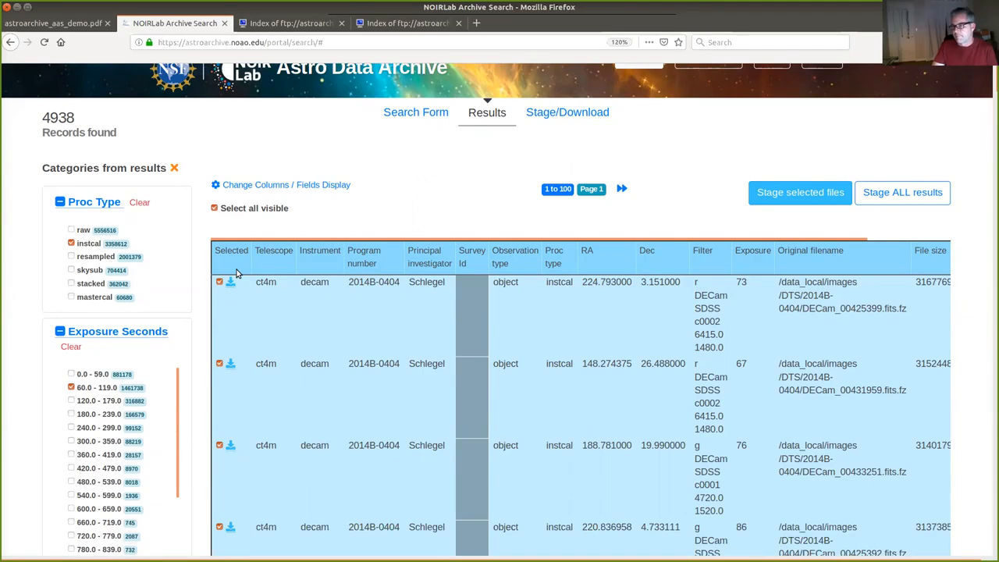
mouse_move(257, 342)
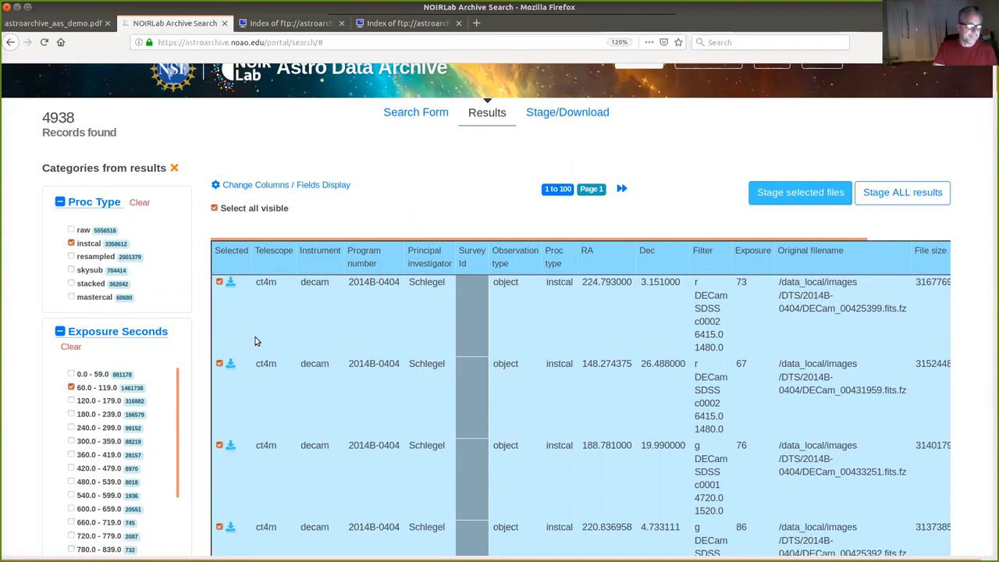
mouse_move(761, 171)
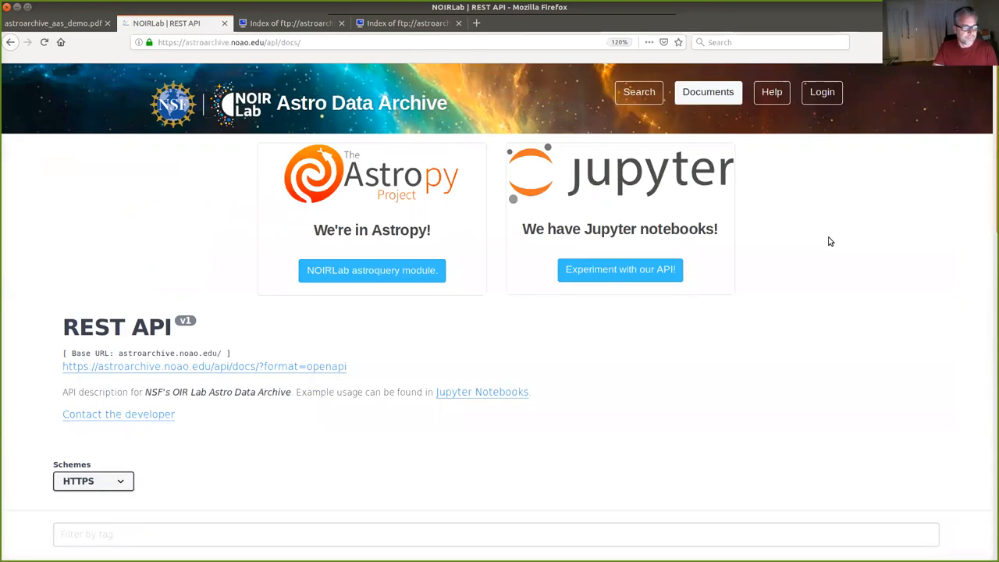
mouse_move(841, 238)
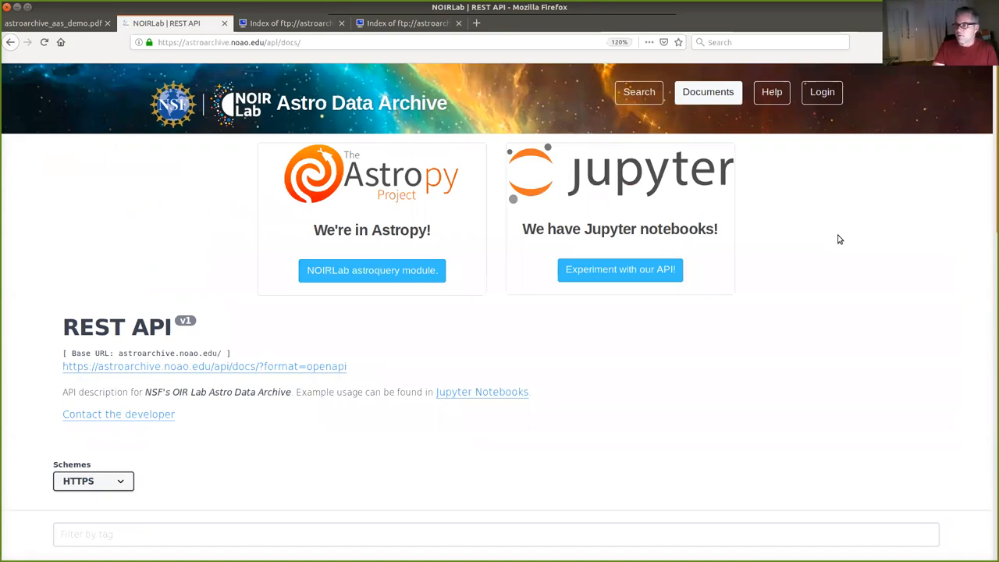
mouse_move(654, 192)
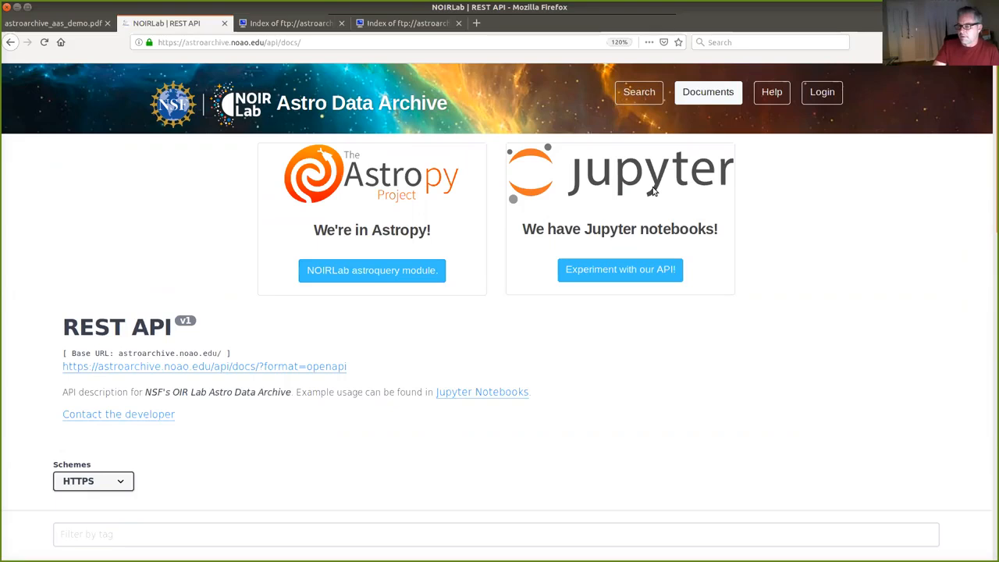
mouse_move(613, 260)
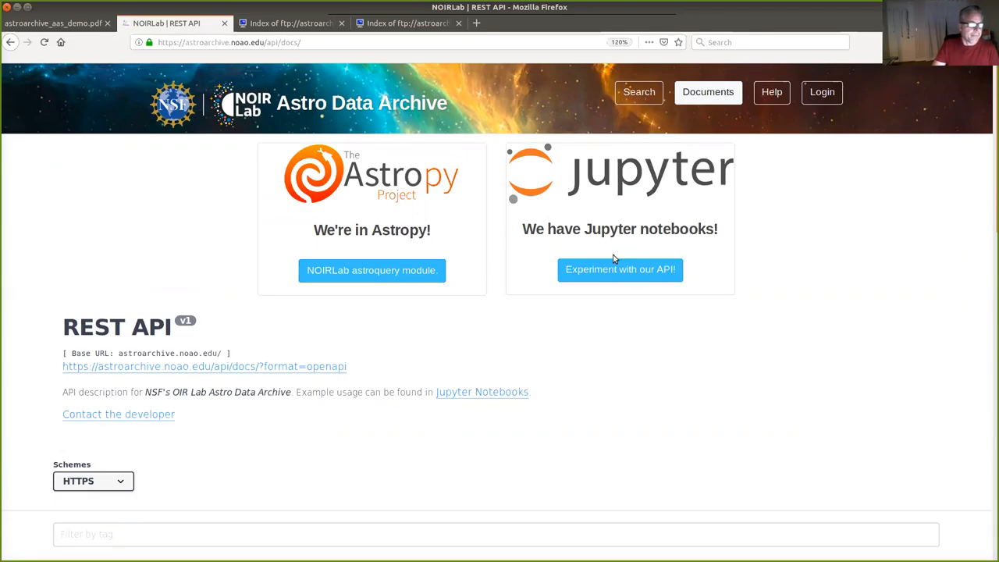
mouse_move(620, 269)
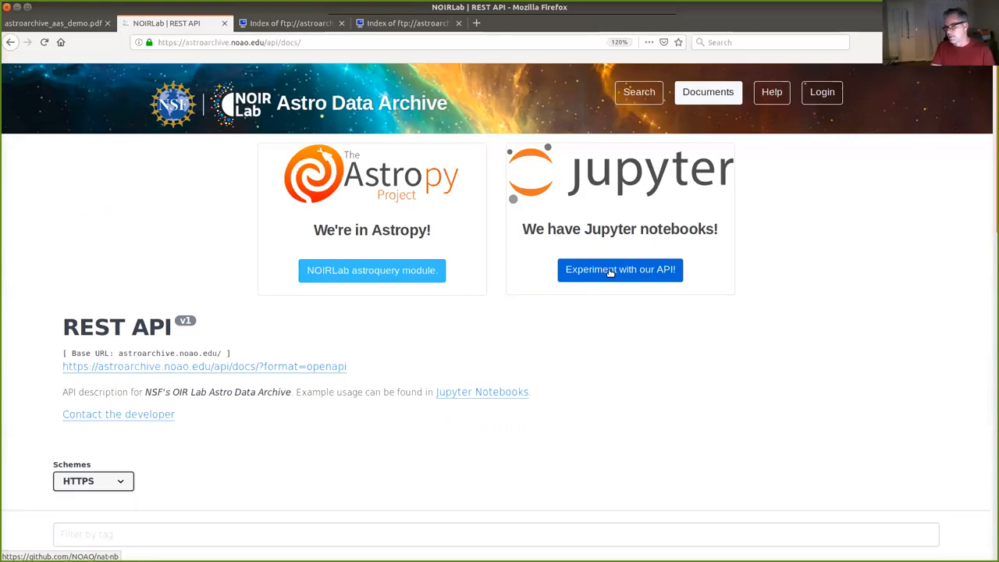
mouse_move(781, 247)
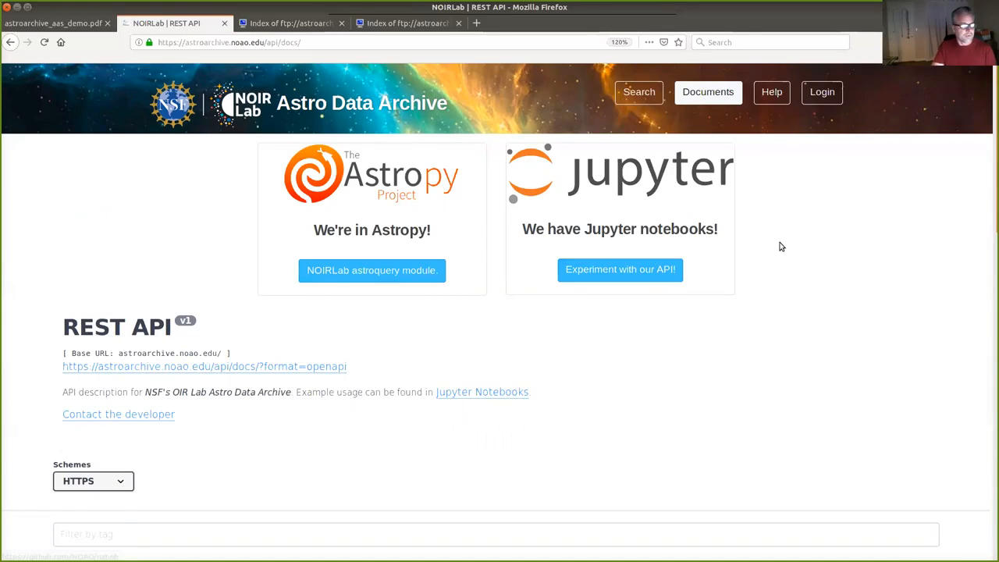
mouse_move(722, 403)
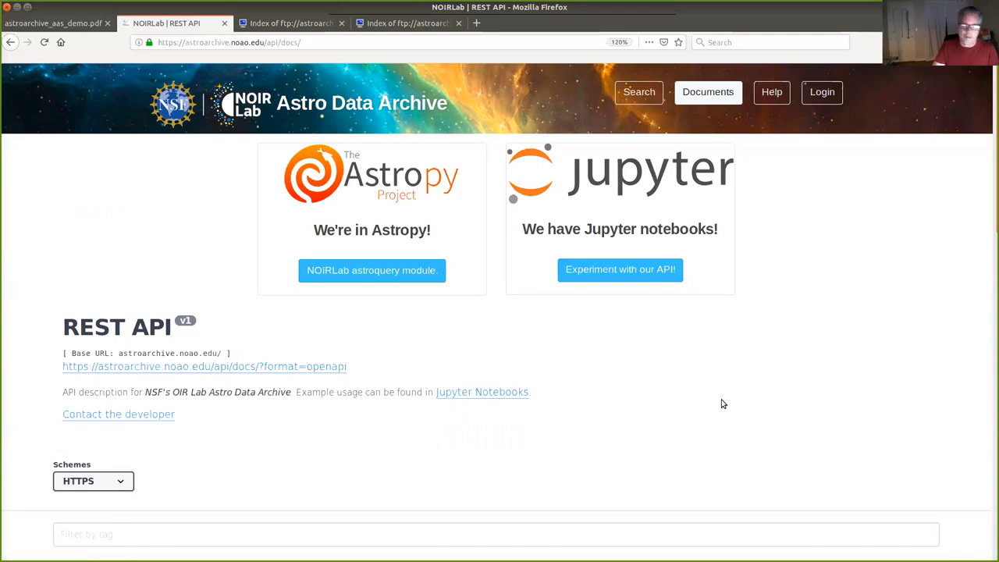
mouse_move(587, 401)
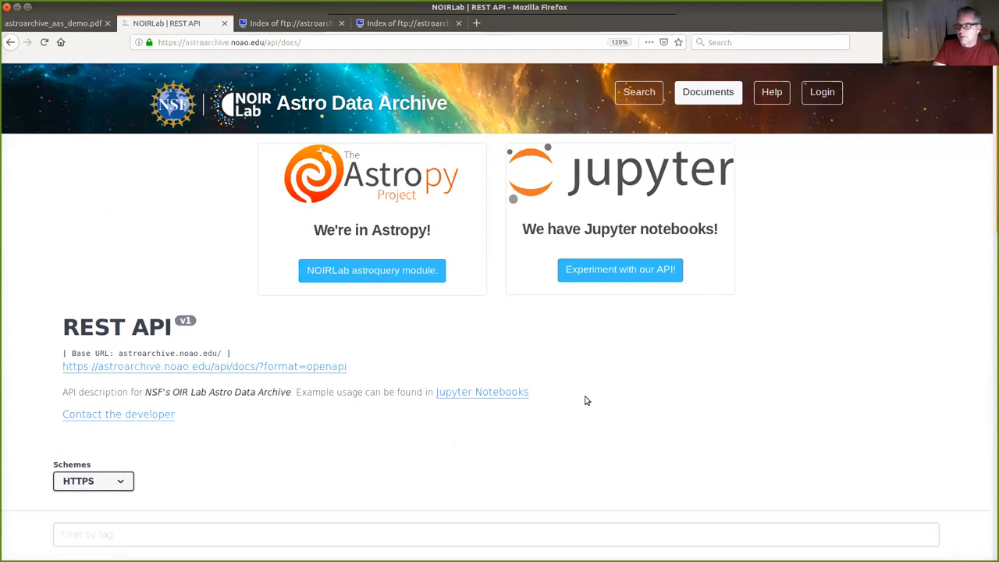
mouse_move(559, 385)
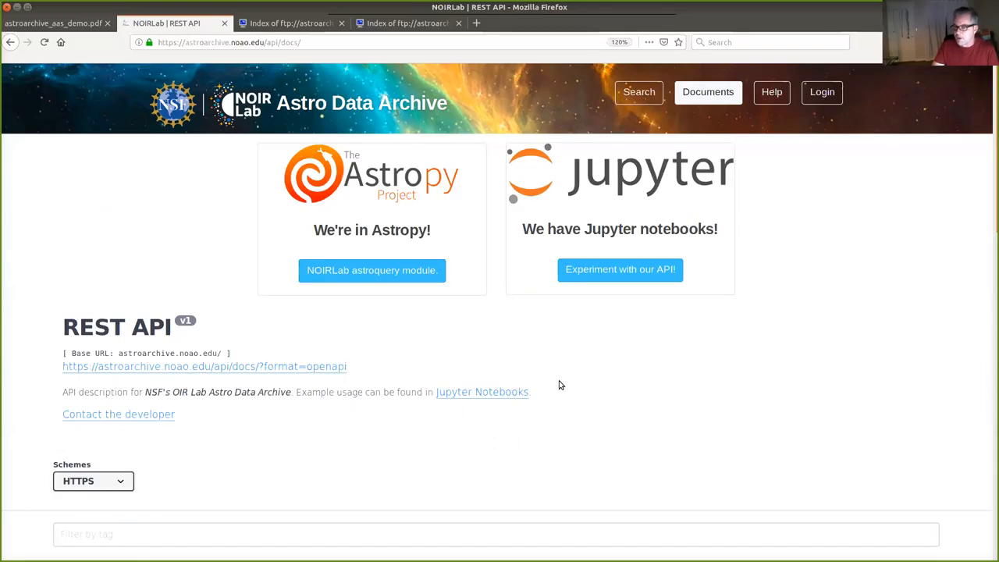
mouse_move(371, 270)
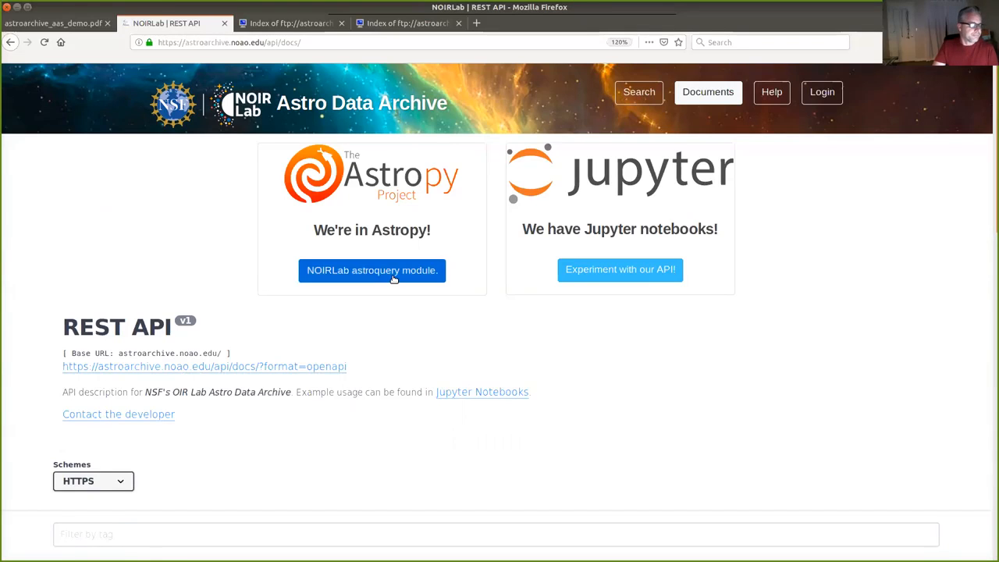
mouse_move(742, 360)
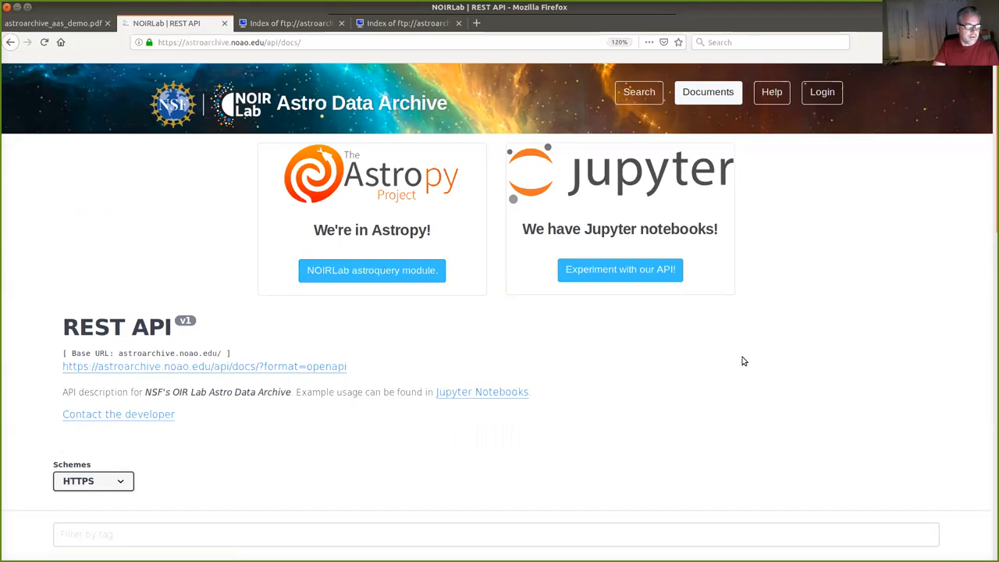
- Scroll the REST API docs down to the api section of GET and POST endpoints
scroll(down, 3)
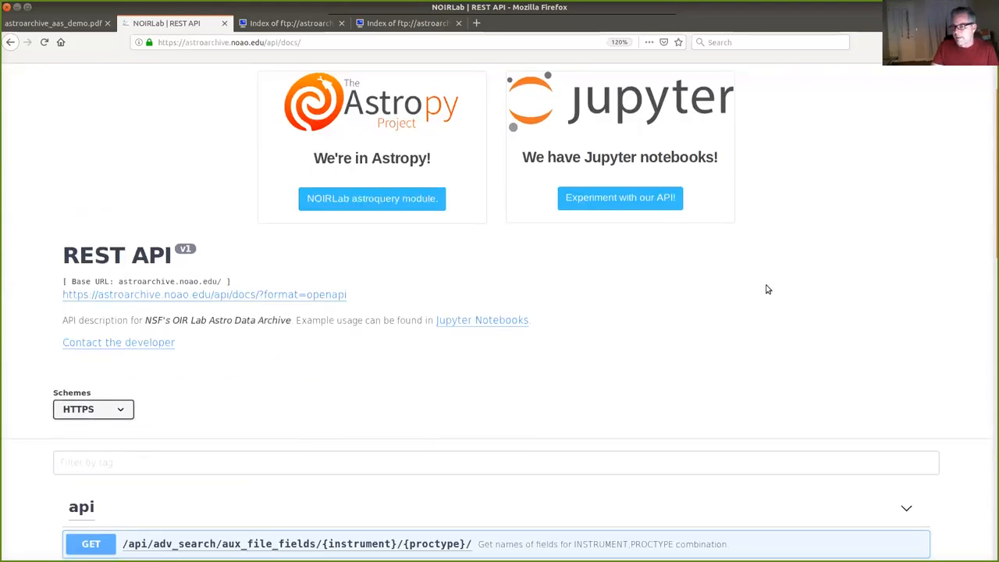
scroll(down, 3)
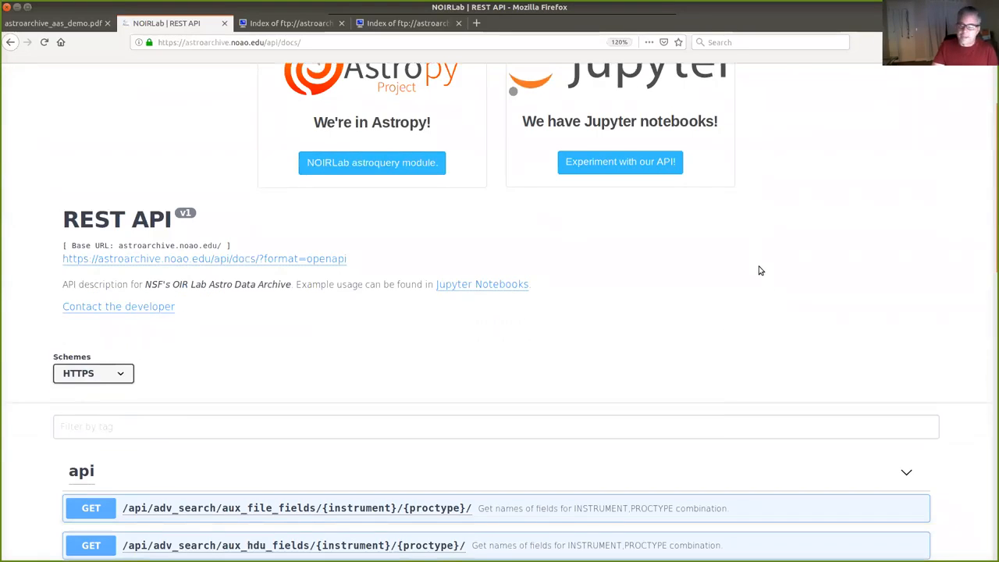
scroll(down, 3)
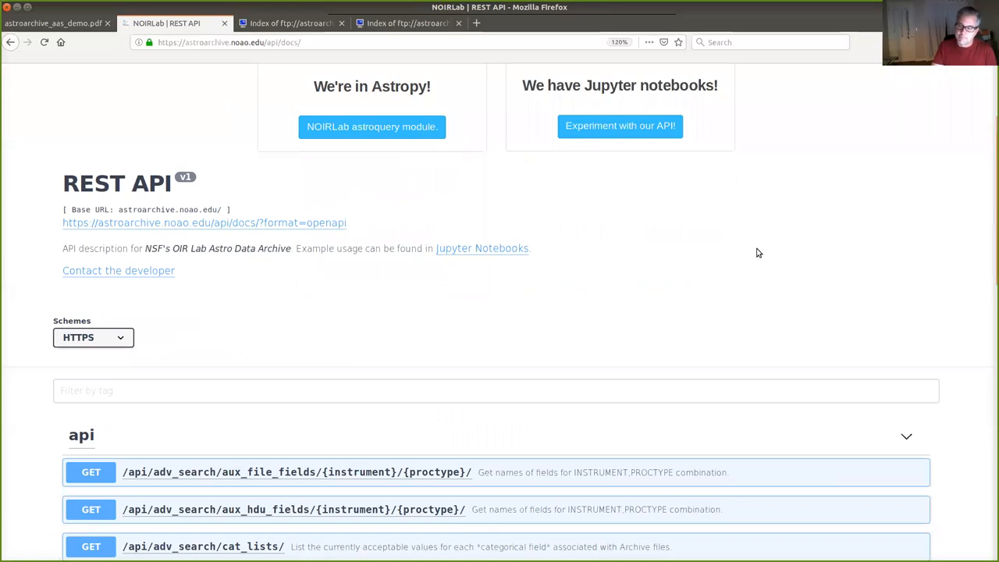
scroll(down, 3)
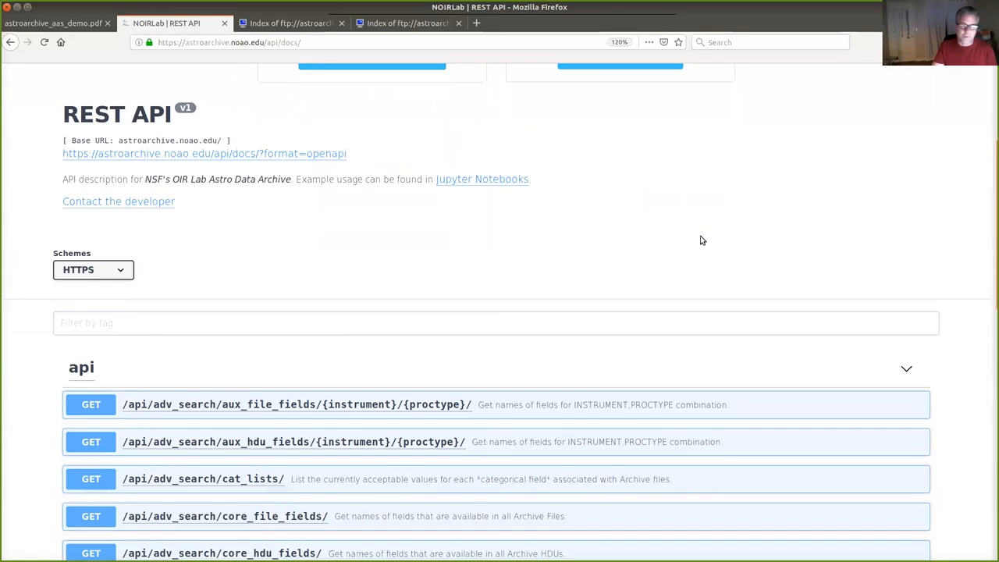
scroll(down, 3)
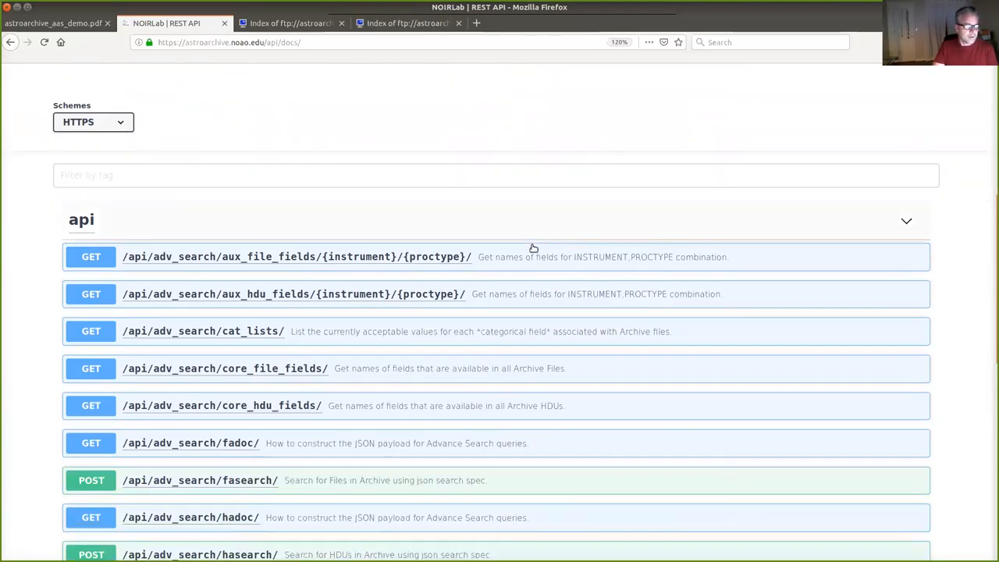
mouse_move(575, 259)
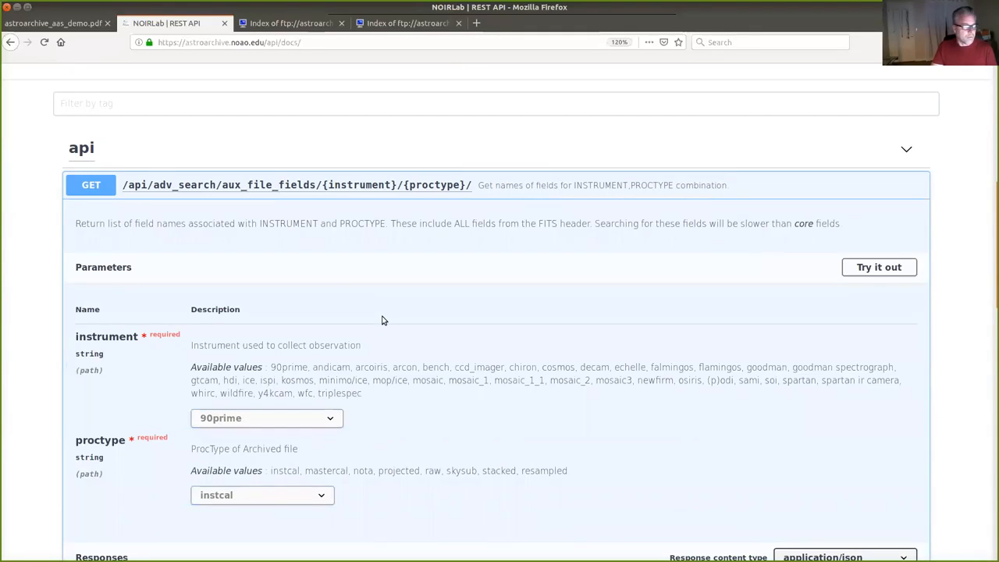
mouse_move(625, 338)
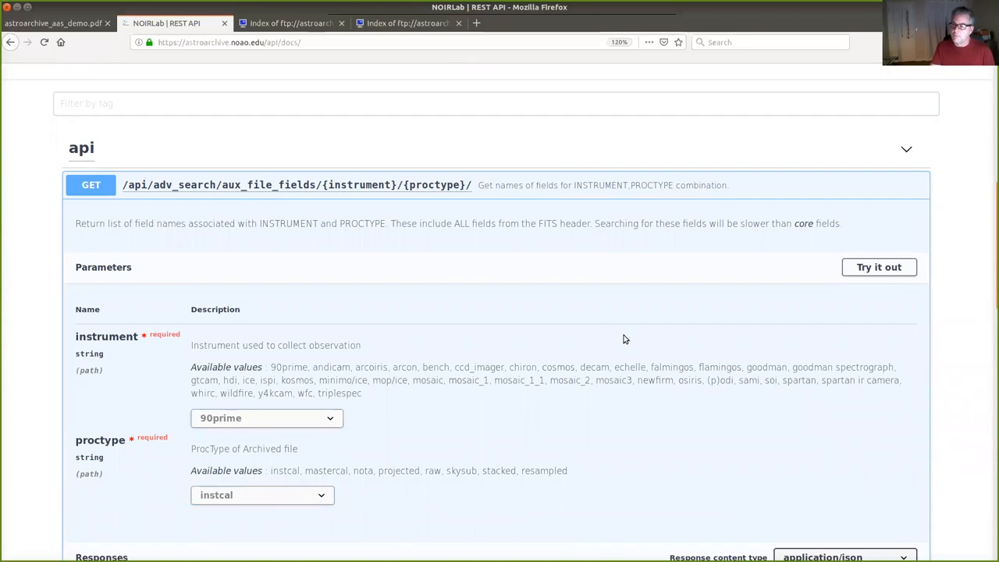
mouse_move(641, 336)
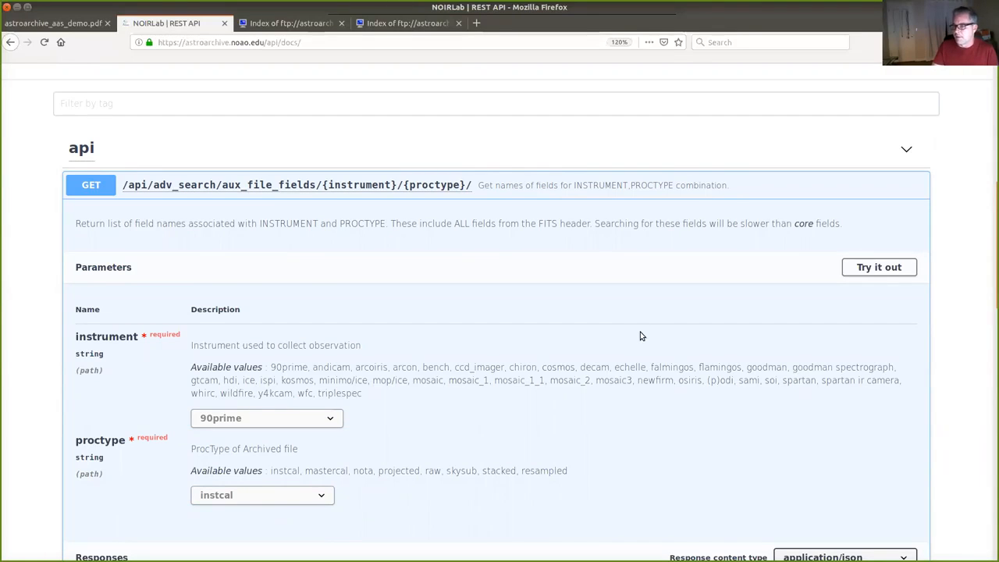
- Scroll through the aux_file_fields endpoint's instrument and proctype parameters, then back to the docs top
scroll(up, 3)
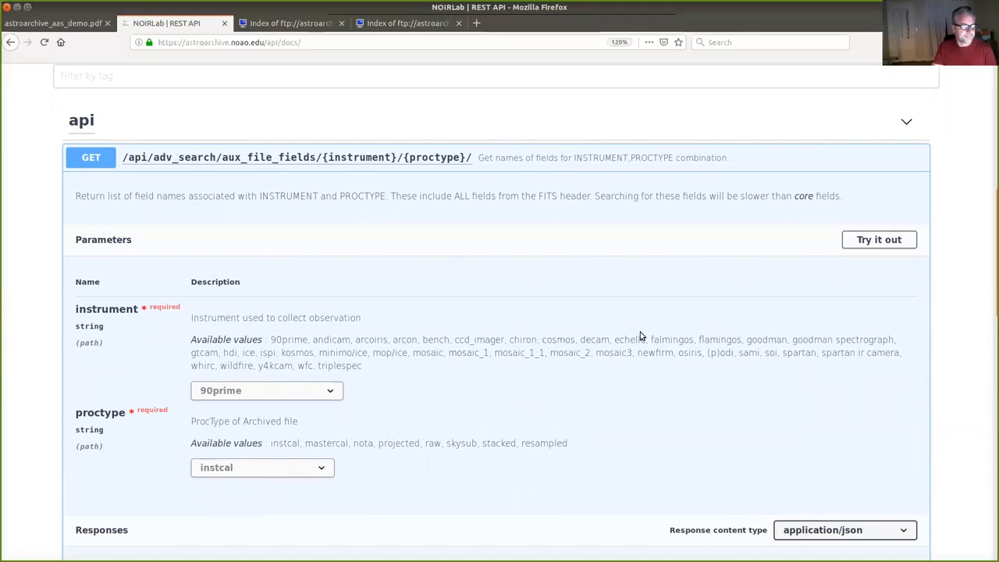
scroll(down, 3)
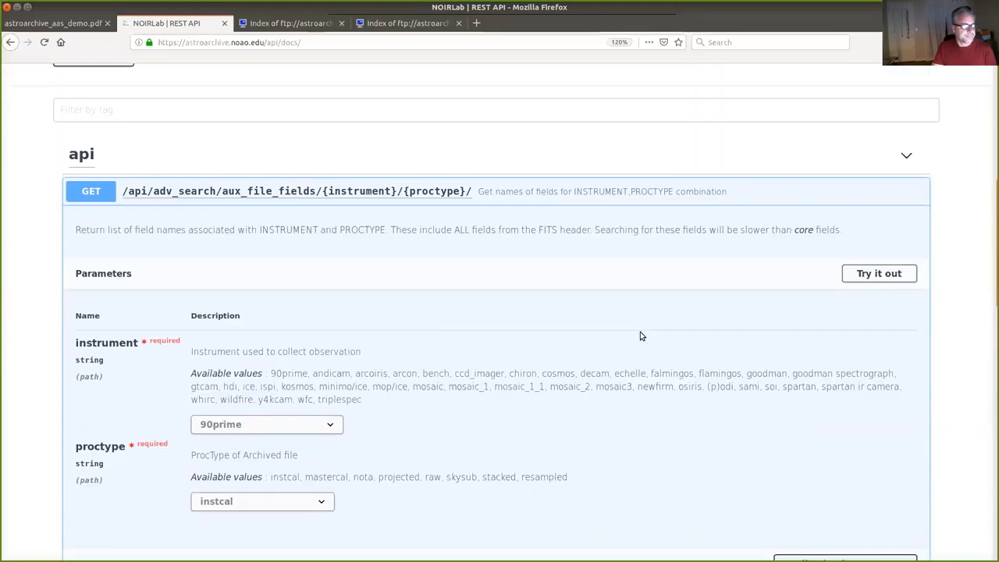
scroll(up, 3)
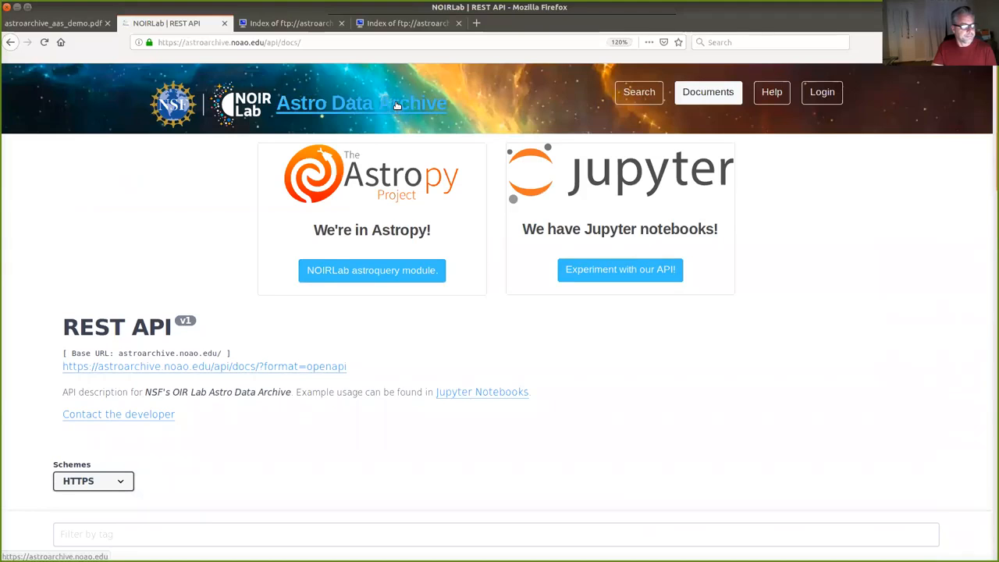
- Visit the archive welcome page, then show astroarchive_aas_demo.pdf in Presentation Mode
click(360, 102)
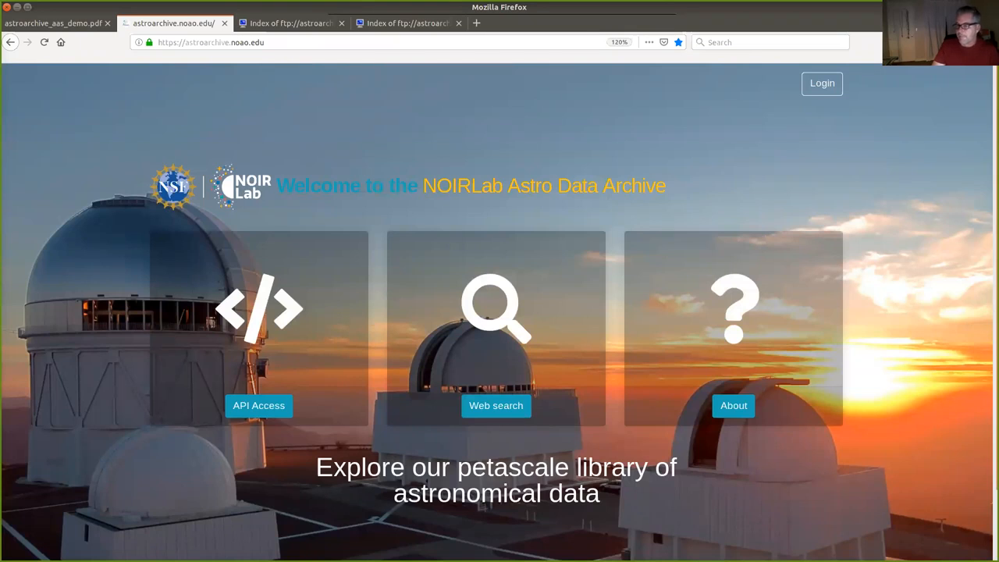
mouse_move(884, 273)
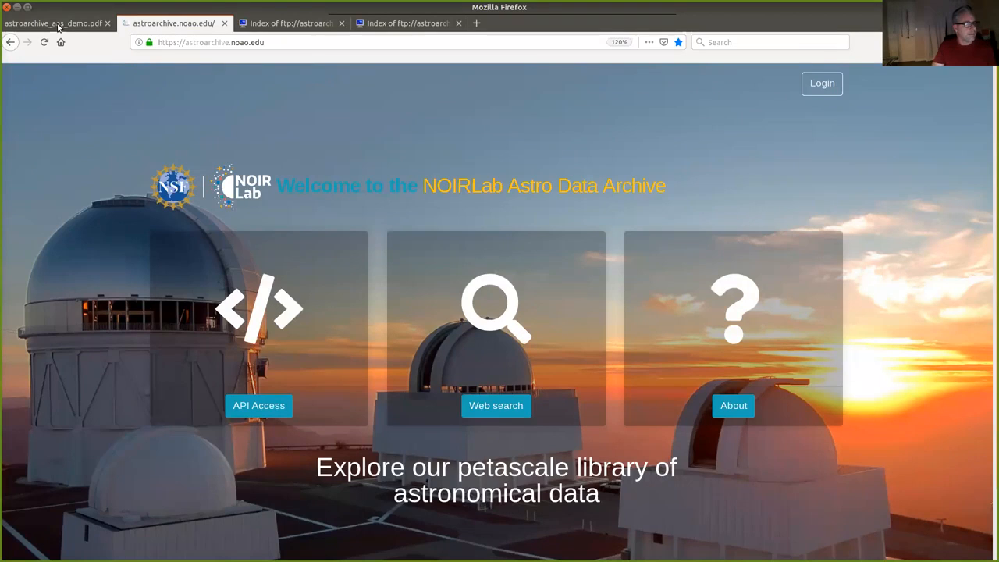
click(54, 23)
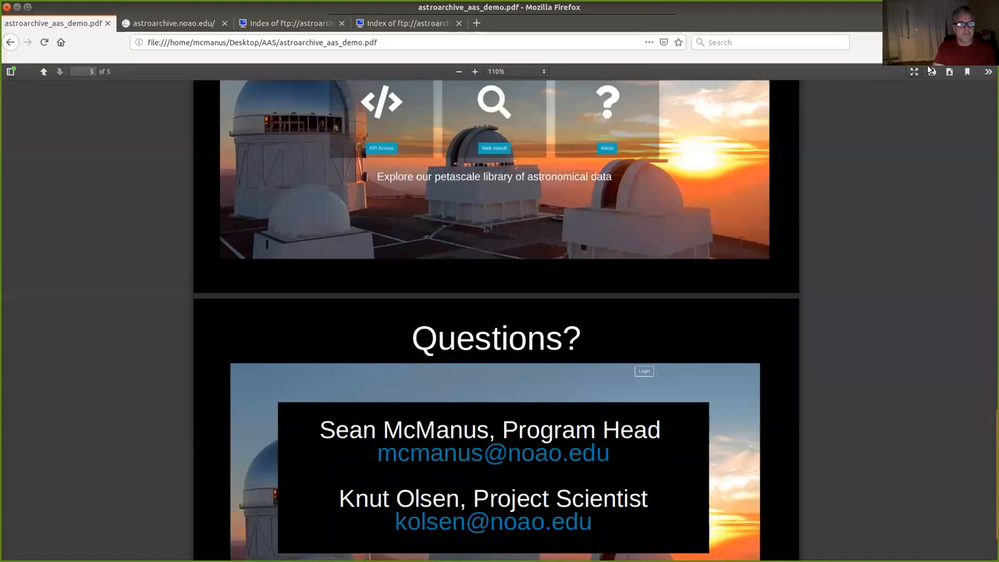
click(913, 71)
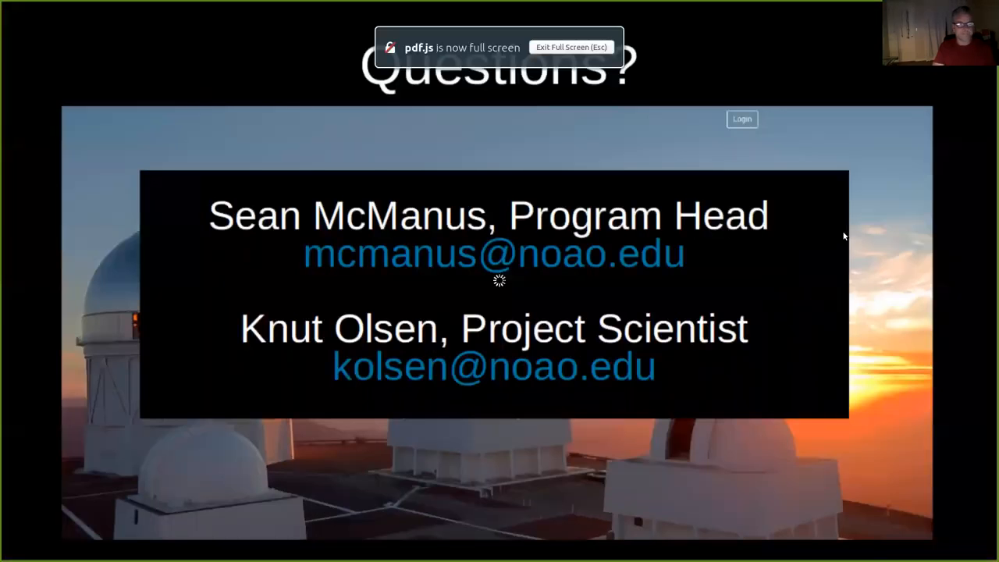